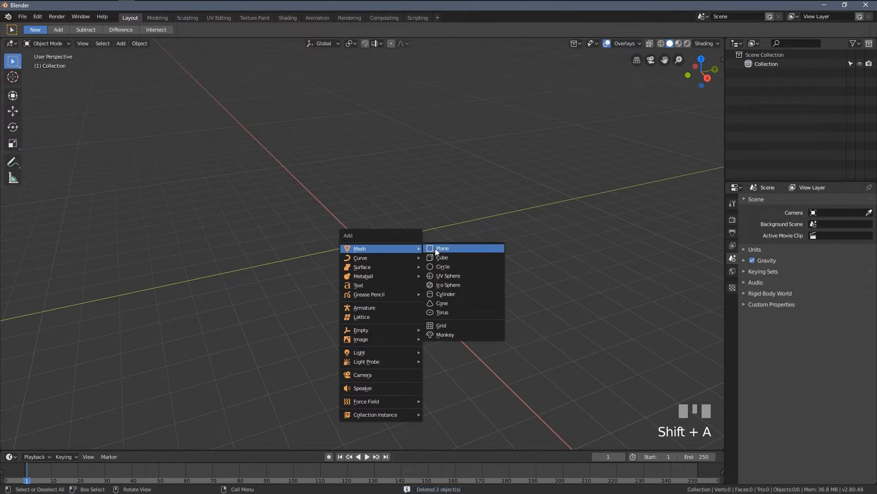
- Add a plane, scale it to 4x, and move to the Shading workspace
{"action": "left_click", "coordinate": [443, 248]}
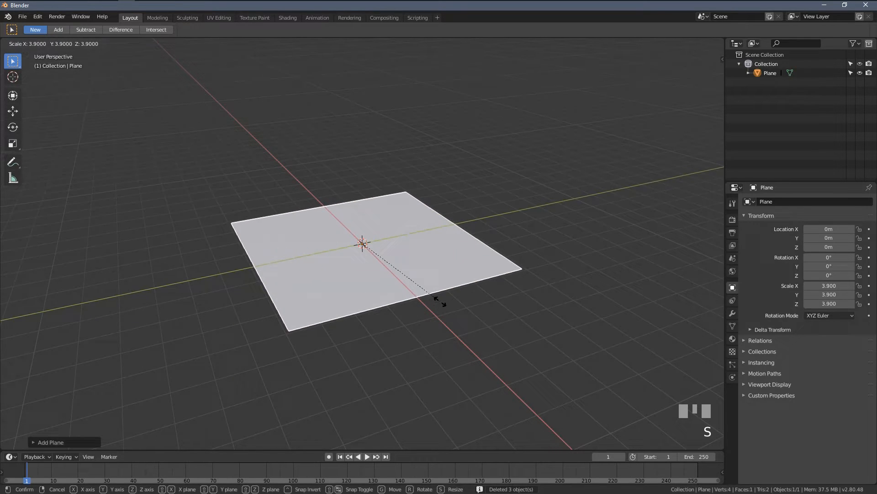
{"action": "left_click", "coordinate": [442, 300]}
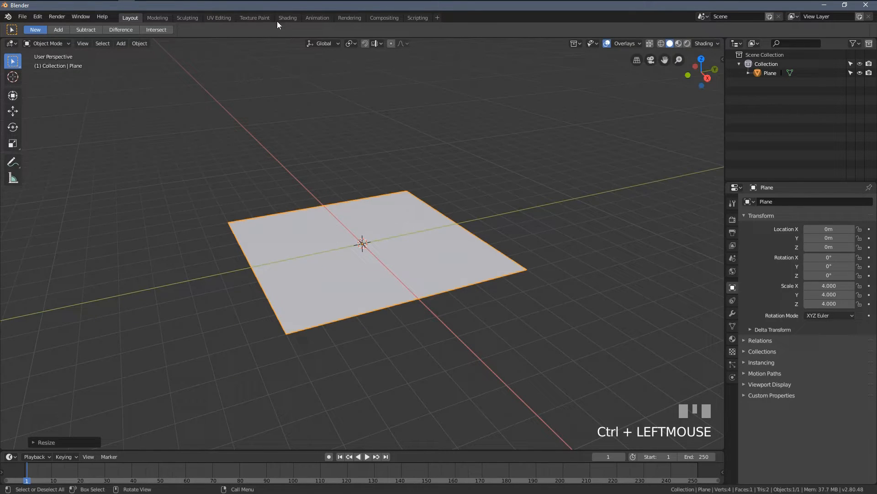
{"action": "left_click", "coordinate": [288, 18]}
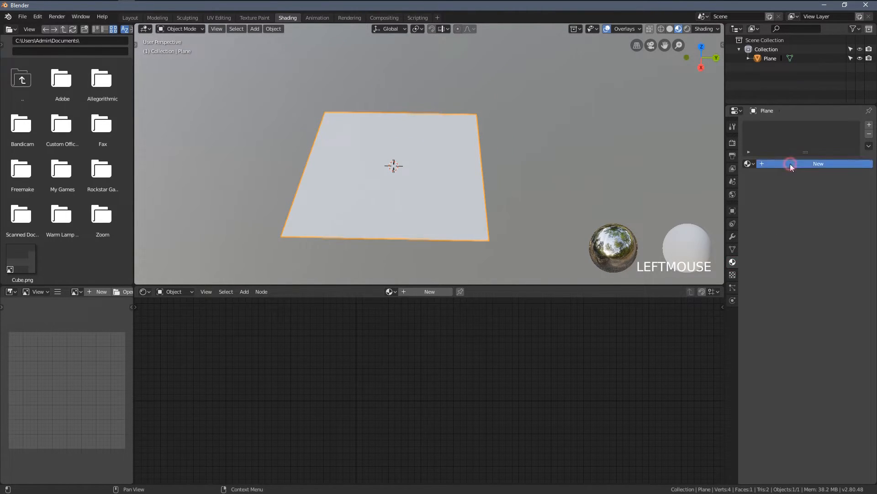
- Create Material.001 for the plane and select its default Principled BSDF node
{"action": "left_click", "coordinate": [817, 164]}
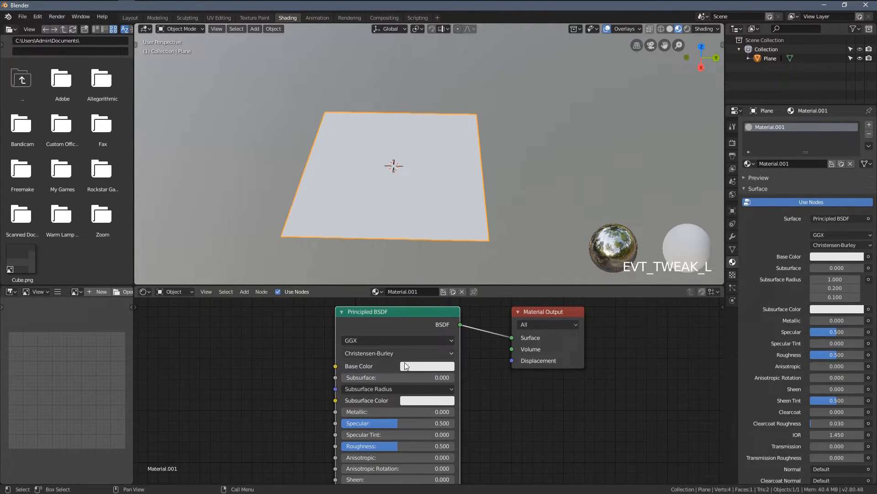
{"action": "left_click", "coordinate": [427, 365]}
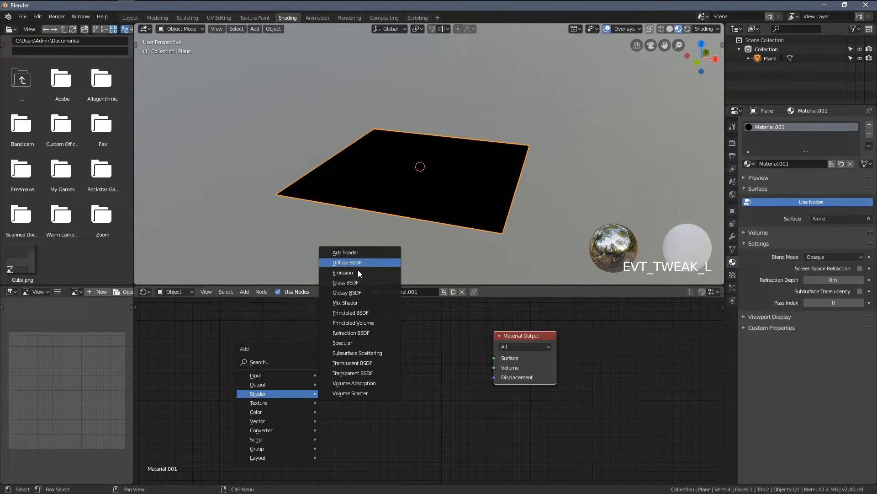
{"action": "mouse_move", "coordinate": [350, 313]}
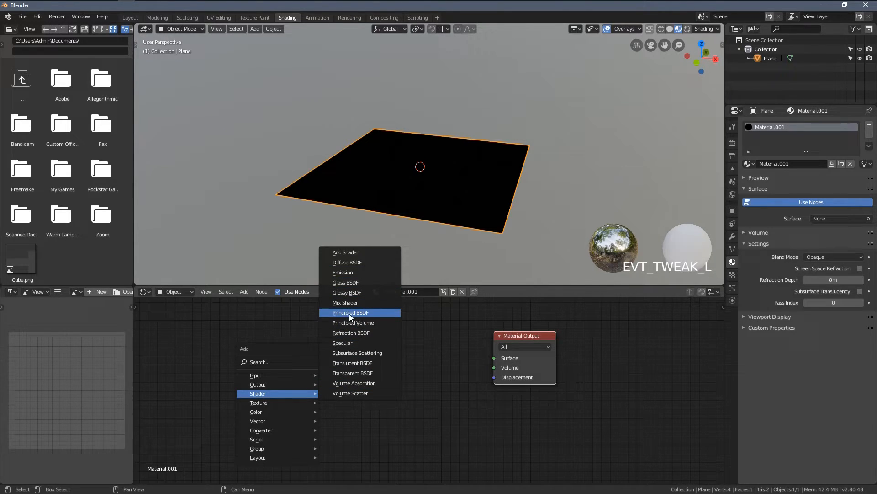
{"action": "mouse_move", "coordinate": [353, 372]}
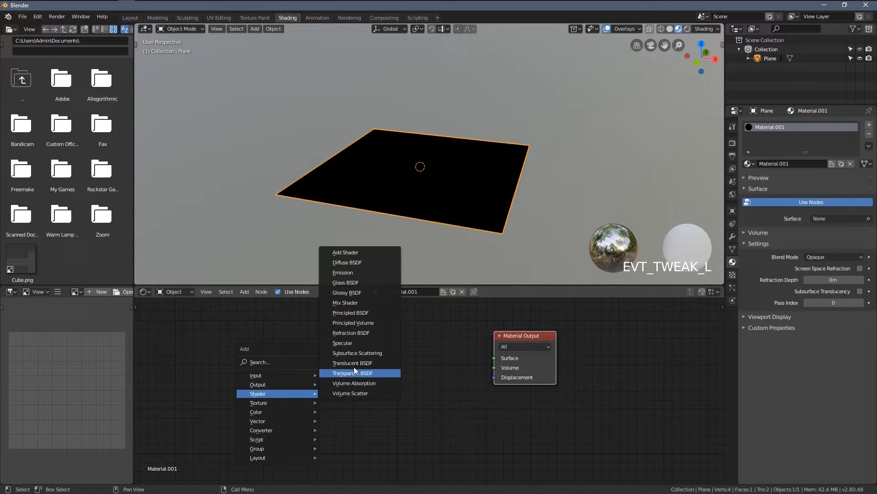
{"action": "mouse_move", "coordinate": [346, 303]}
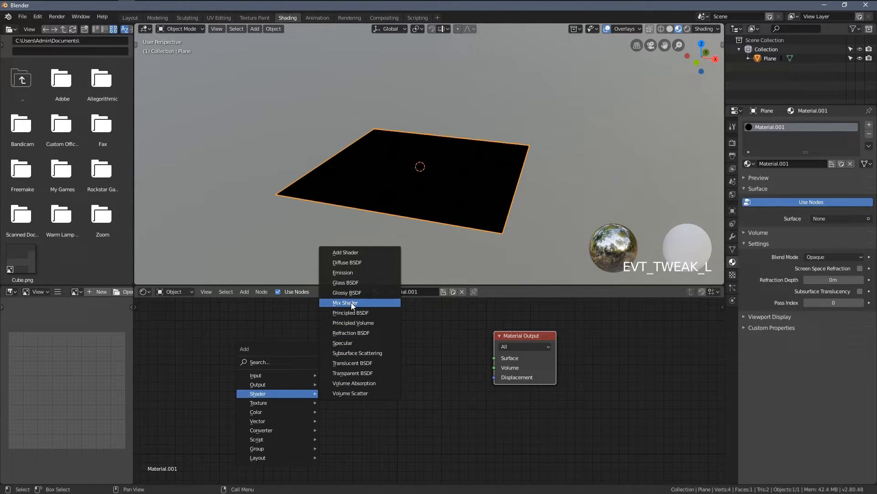
- Add a Mix Shader node and wire its output into the Material Output surface
{"action": "left_click", "coordinate": [344, 303]}
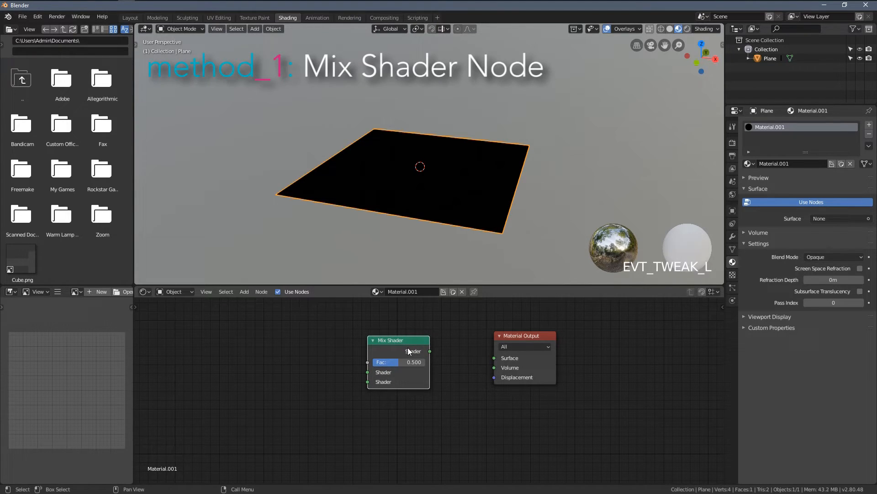
{"action": "left_click_drag", "start_coordinate": [429, 351], "coordinate": [494, 358]}
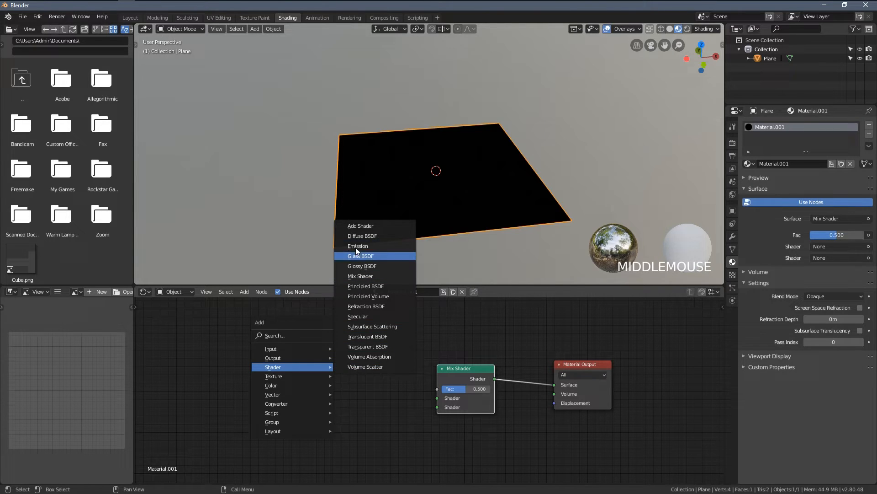
- Add a Diffuse BSDF, colour it purple, and feed it into the Mix Shader's first input
{"action": "left_click", "coordinate": [362, 235]}
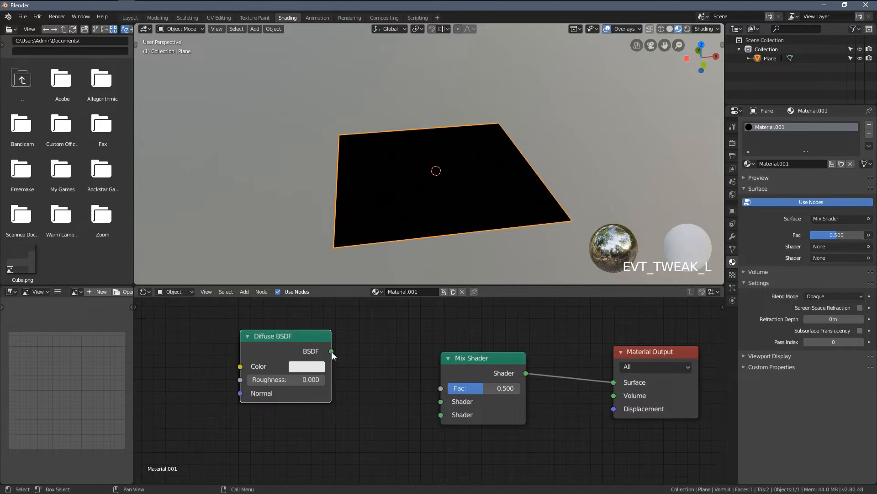
{"action": "left_click_drag", "start_coordinate": [331, 351], "coordinate": [441, 402]}
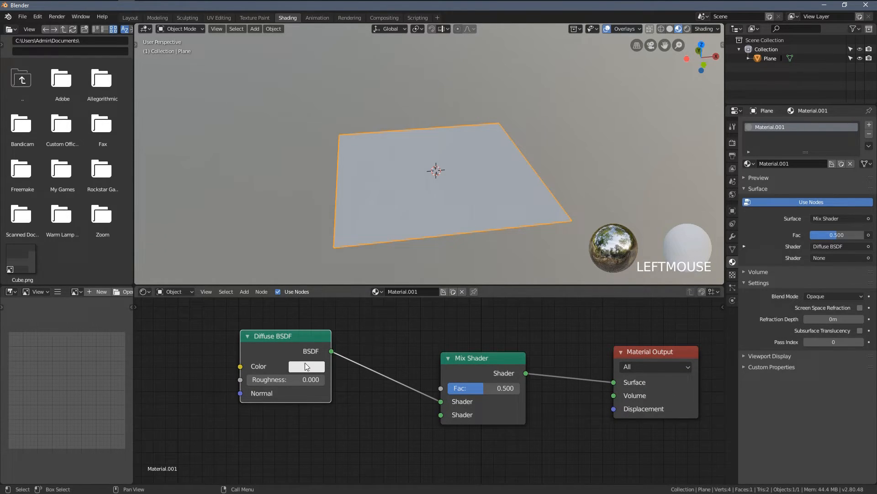
{"action": "left_click", "coordinate": [306, 366]}
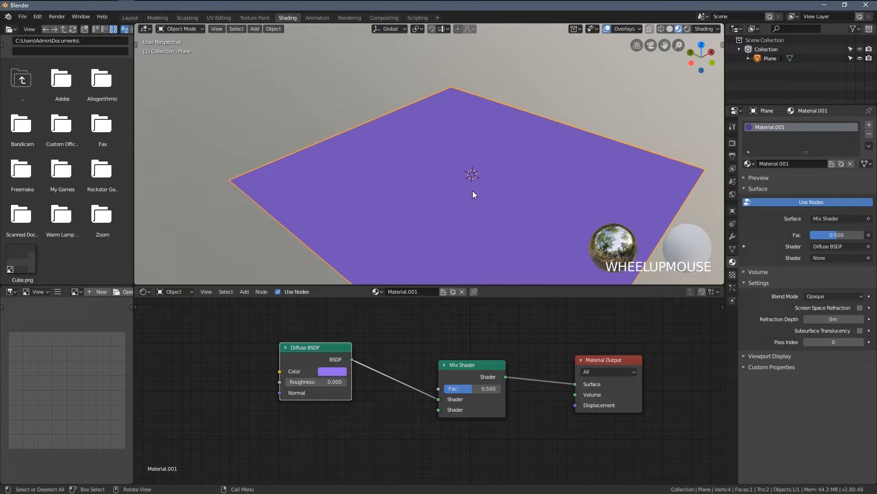
{"action": "left_click_drag", "start_coordinate": [473, 194], "coordinate": [448, 170]}
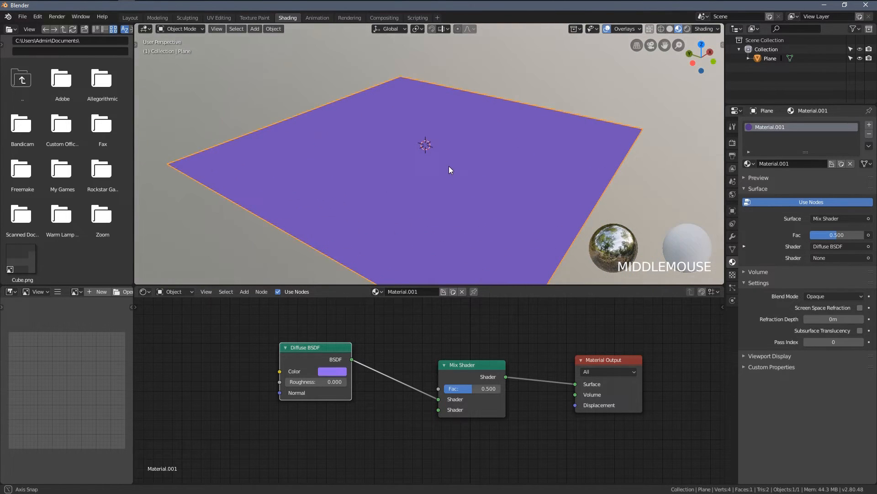
- Duplicate the diffuse node as an orange one feeding the Mix Shader's second input
{"action": "key", "text": "shift+d"}
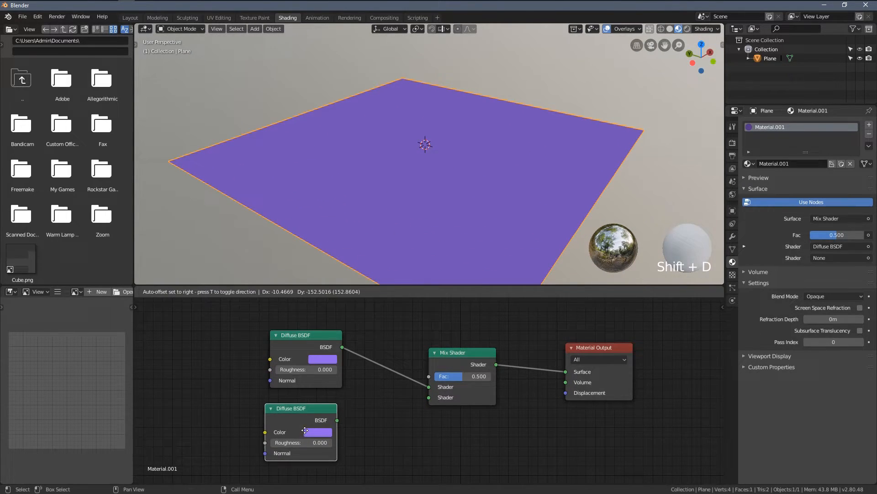
{"action": "left_click", "coordinate": [317, 432]}
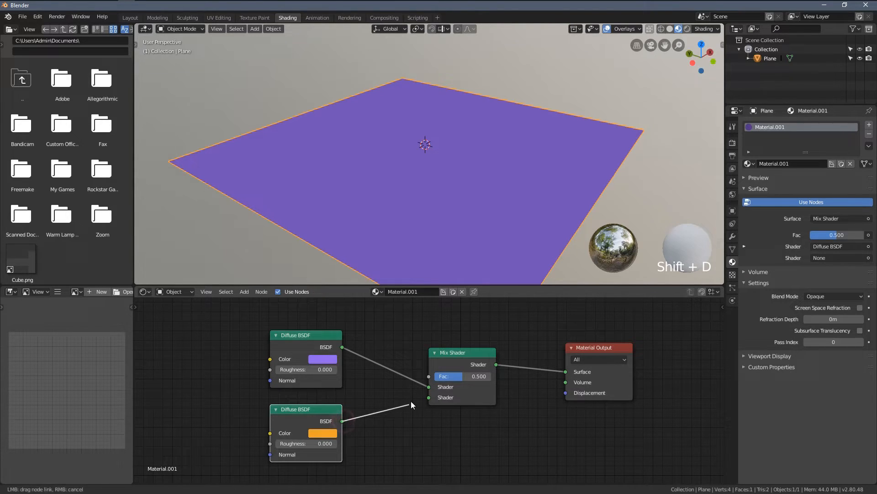
{"action": "left_click_drag", "start_coordinate": [345, 420], "coordinate": [442, 397]}
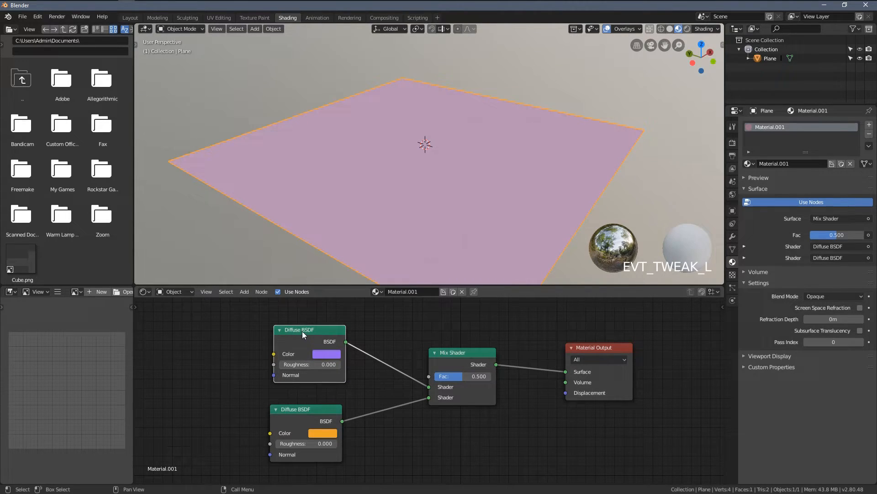
{"action": "left_click", "coordinate": [300, 329]}
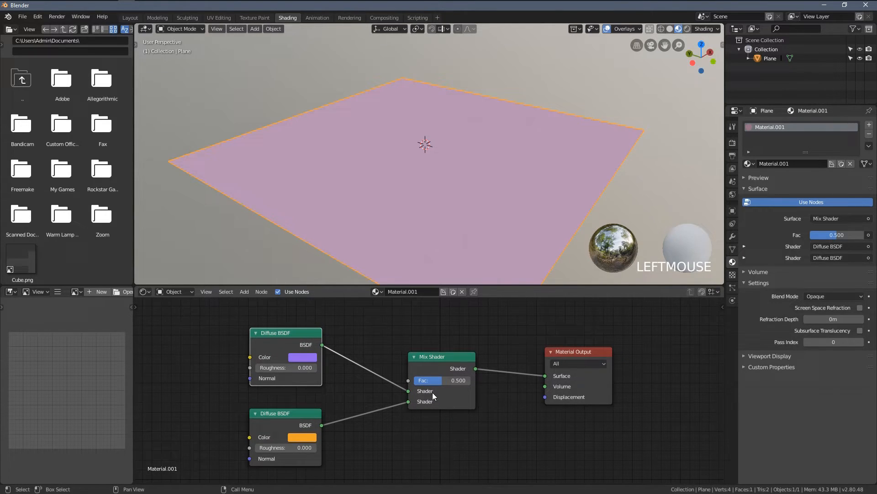
- Sweep the Mix Shader factor from orange to purple and settle on a 0.436 pink blend
{"action": "left_click_drag", "start_coordinate": [442, 380], "coordinate": [439, 381]}
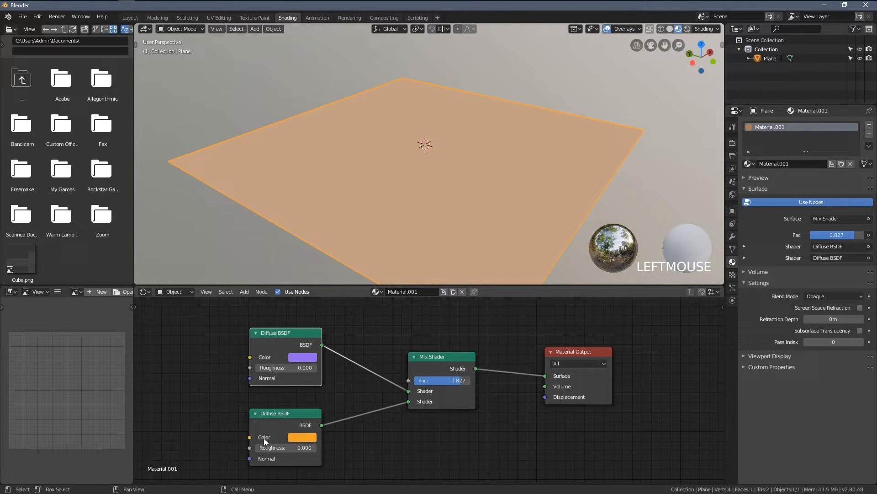
{"action": "left_click_drag", "start_coordinate": [464, 380], "coordinate": [443, 380]}
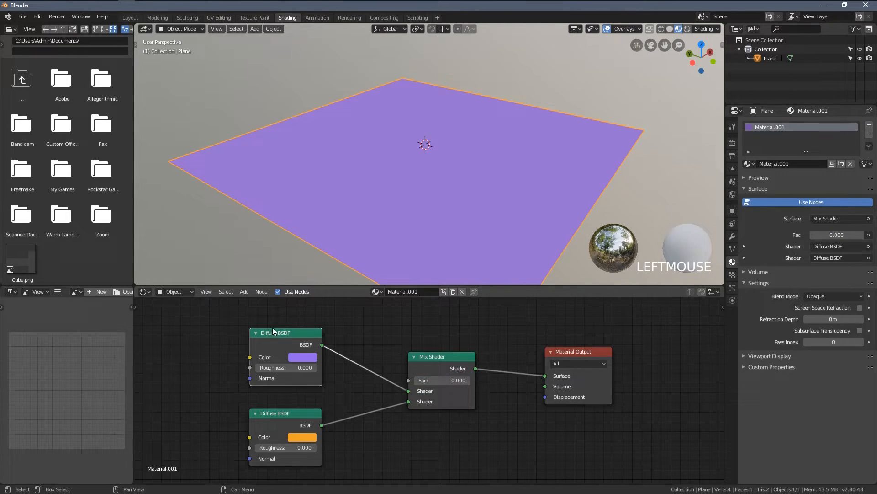
{"action": "left_click_drag", "start_coordinate": [442, 380], "coordinate": [459, 381]}
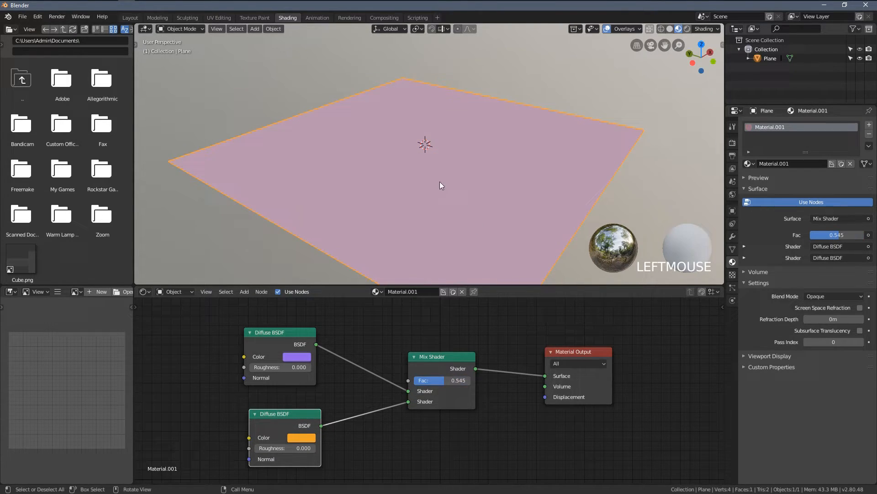
{"action": "left_click_drag", "start_coordinate": [443, 380], "coordinate": [430, 380]}
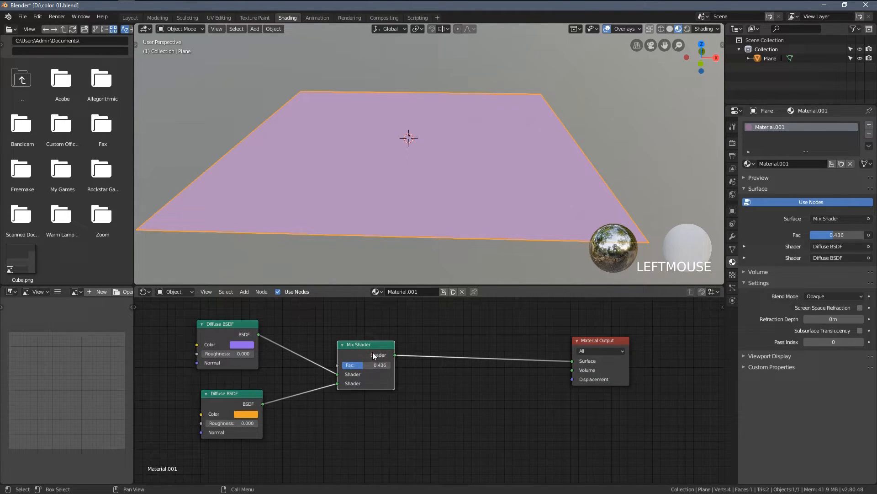
- Duplicate the Mix Shader and insert the copy just before the Material Output
{"action": "key", "text": "shift+d"}
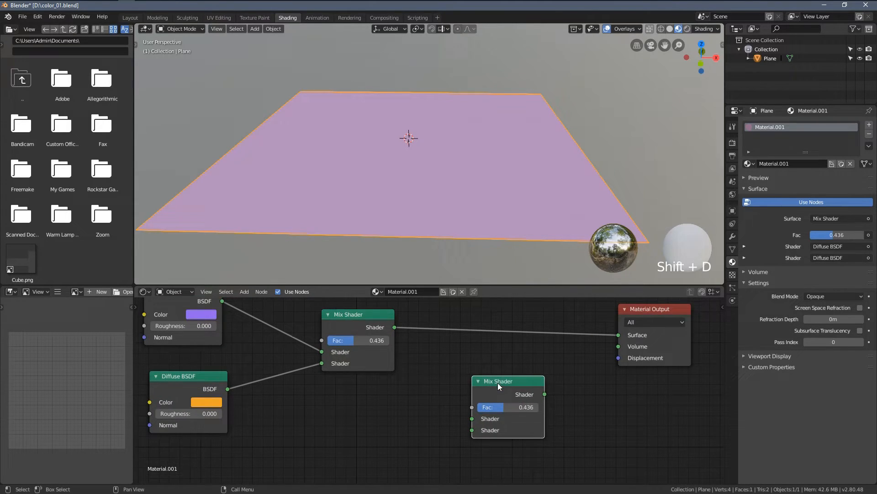
{"action": "left_click_drag", "start_coordinate": [497, 386], "coordinate": [506, 323]}
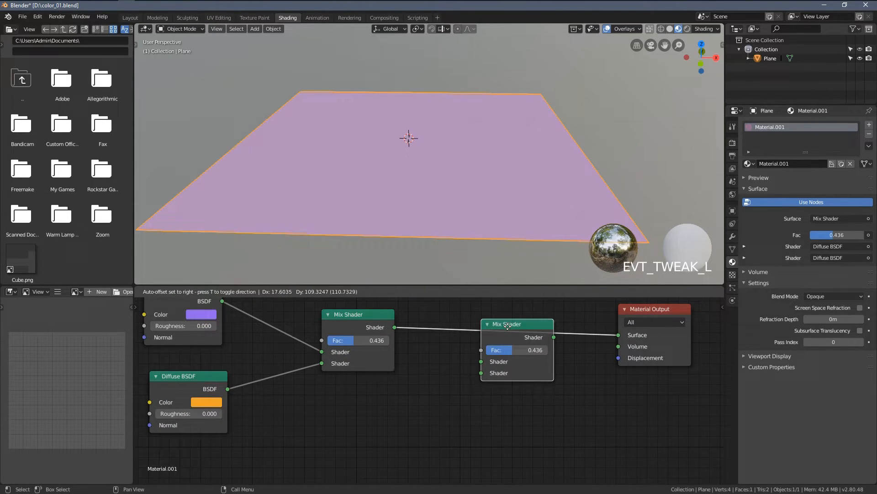
{"action": "left_click_drag", "start_coordinate": [507, 324], "coordinate": [517, 351]}
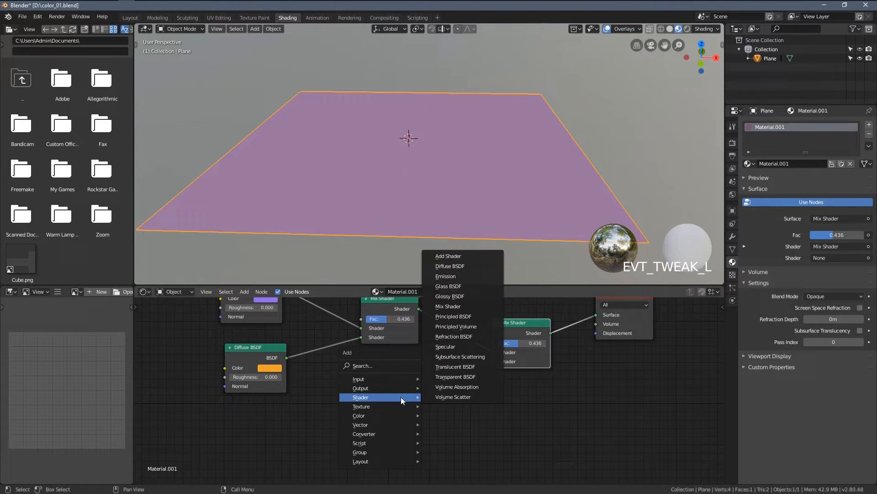
{"action": "mouse_move", "coordinate": [455, 376]}
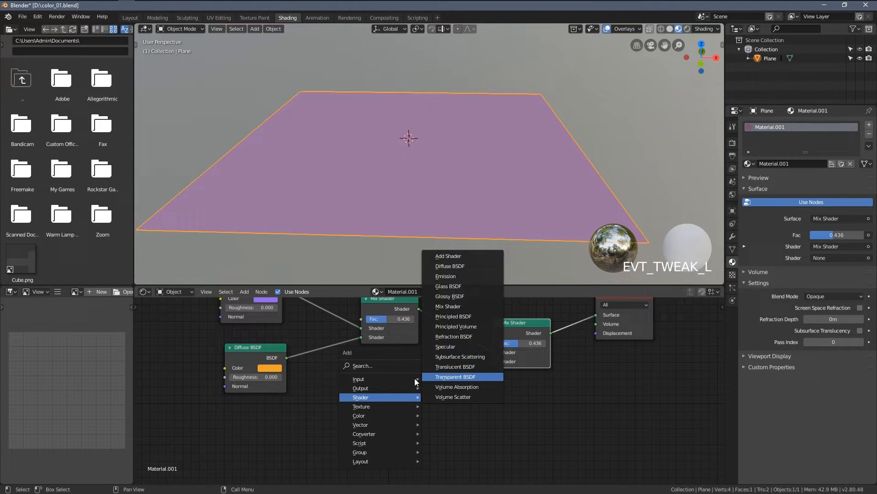
{"action": "mouse_move", "coordinate": [466, 327]}
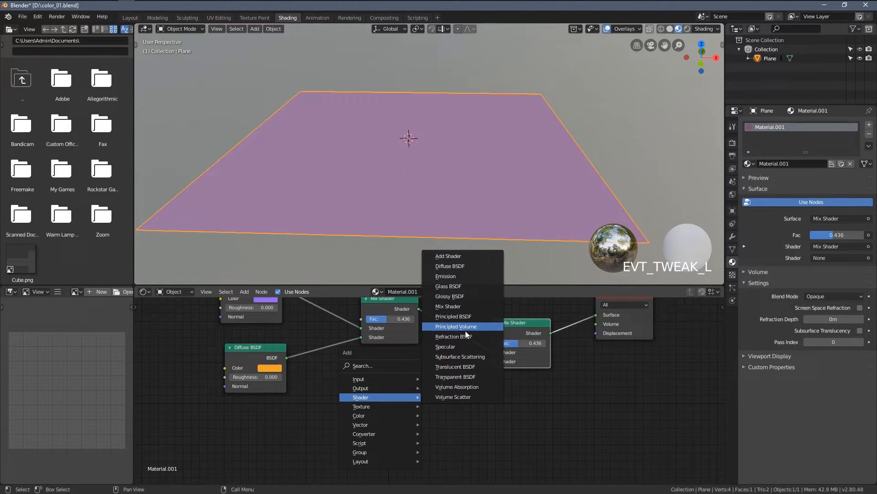
- Add a Glossy BSDF at roughness 0.167 into the second mix and set its factor to 0
{"action": "left_click", "coordinate": [449, 296]}
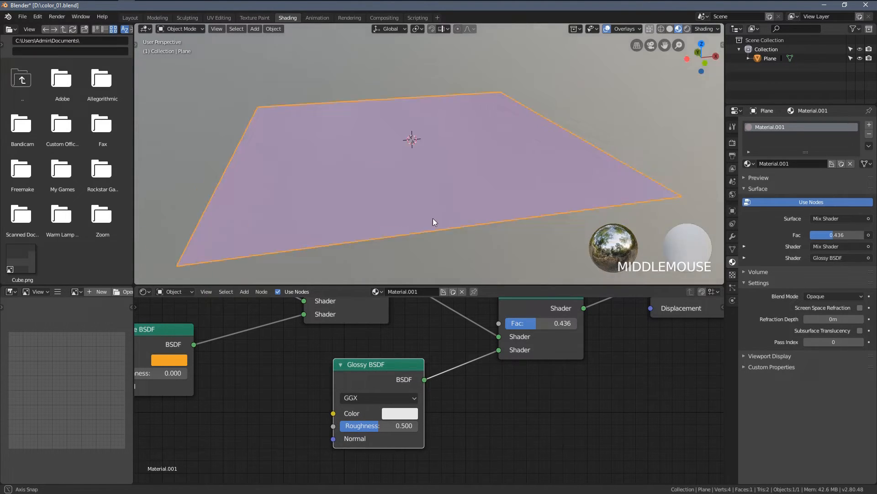
{"action": "scroll", "scroll_direction": "up", "scroll_amount": 3}
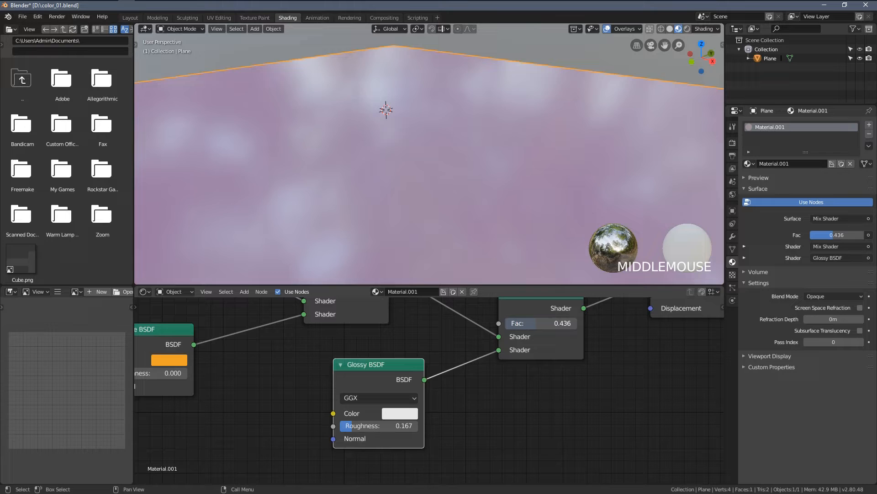
{"action": "left_click_drag", "start_coordinate": [537, 323], "coordinate": [565, 323]}
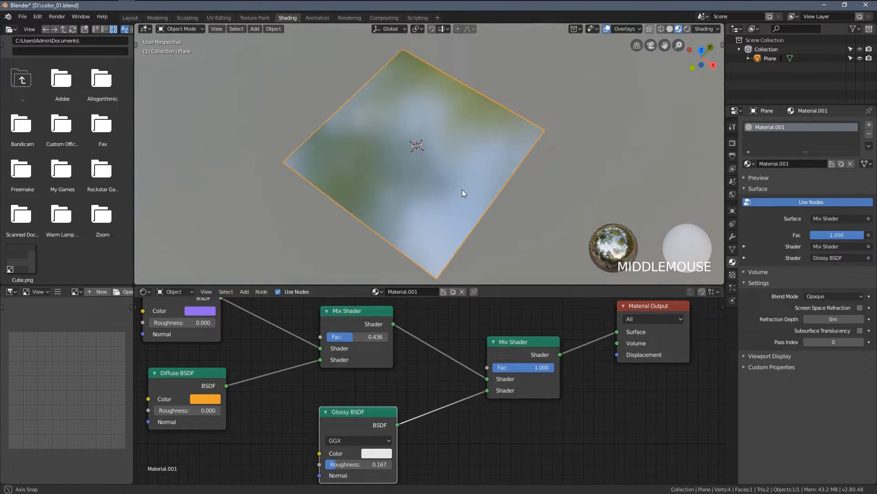
{"action": "scroll", "scroll_direction": "up", "scroll_amount": 3}
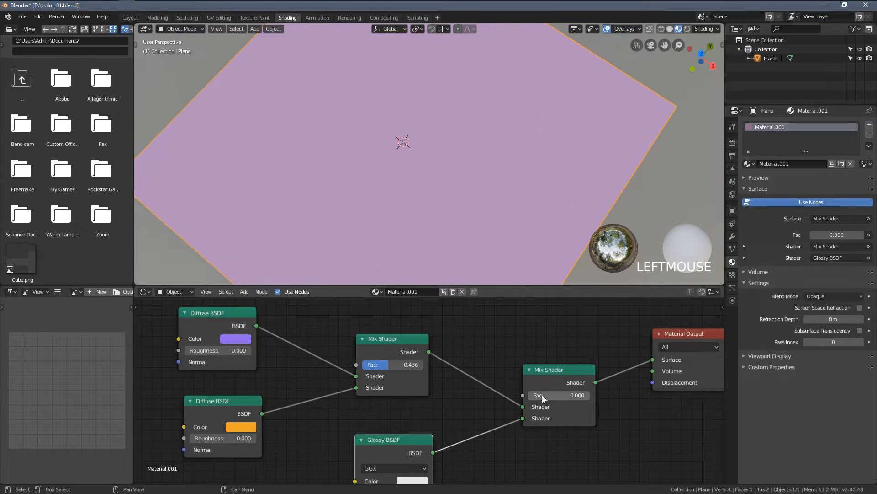
- Raise the glossy mix factor to 0.582 with roughness 0.108 and tidy the node layout
{"action": "left_click_drag", "start_coordinate": [538, 395], "coordinate": [577, 395]}
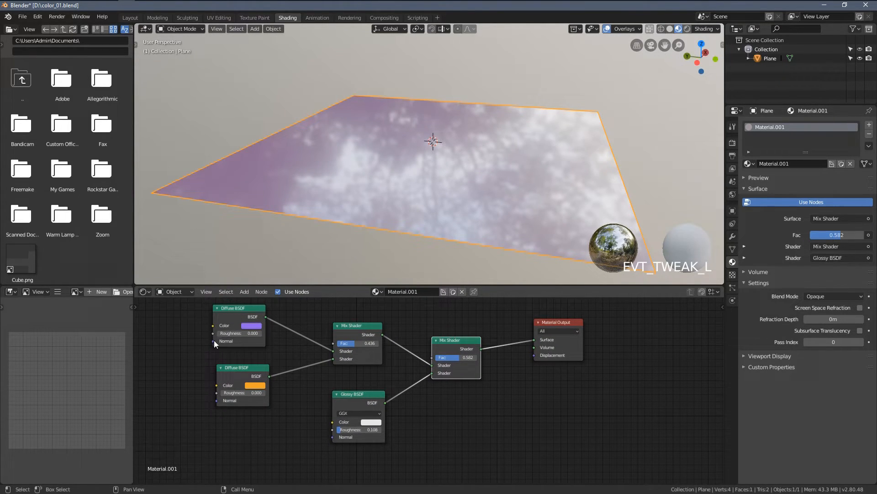
{"action": "left_click_drag", "start_coordinate": [359, 393], "coordinate": [358, 404]}
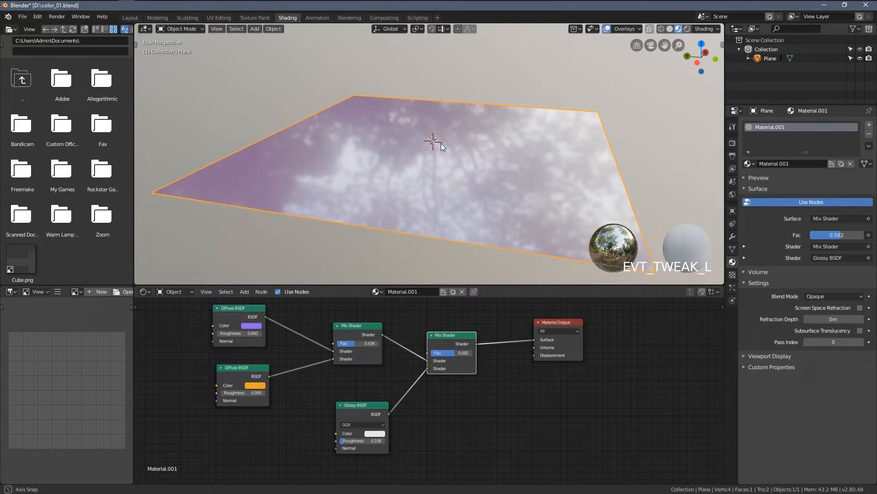
{"action": "left_click_drag", "start_coordinate": [434, 145], "coordinate": [468, 210]}
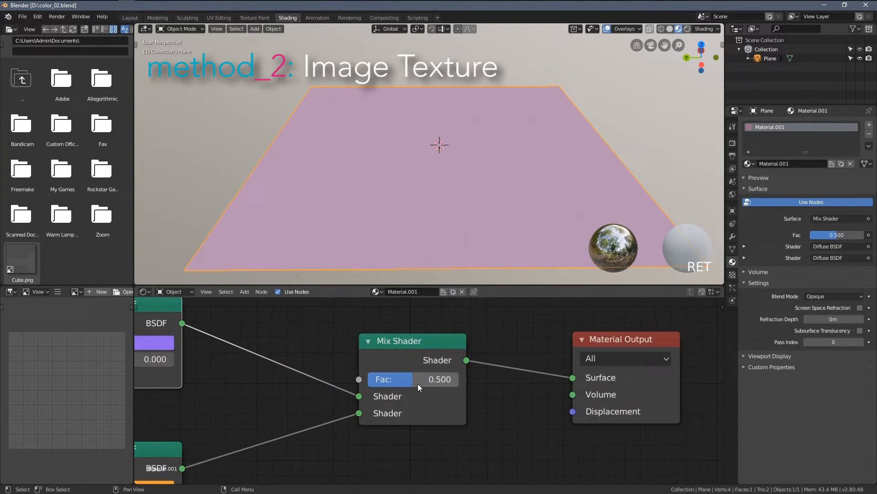
- In color_02.blend sweep the Mix Shader factor and leave it at 1.0, fully orange
{"action": "left_click_drag", "start_coordinate": [412, 340], "coordinate": [419, 336]}
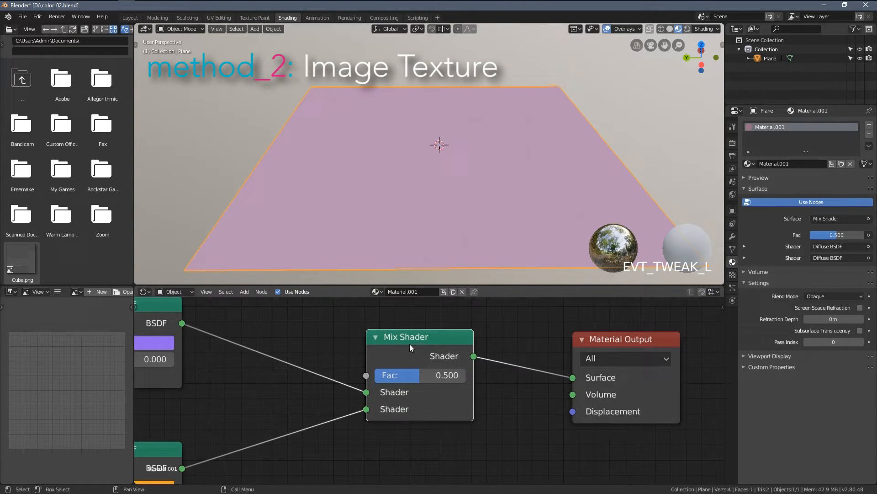
{"action": "left_click_drag", "start_coordinate": [398, 375], "coordinate": [448, 375]}
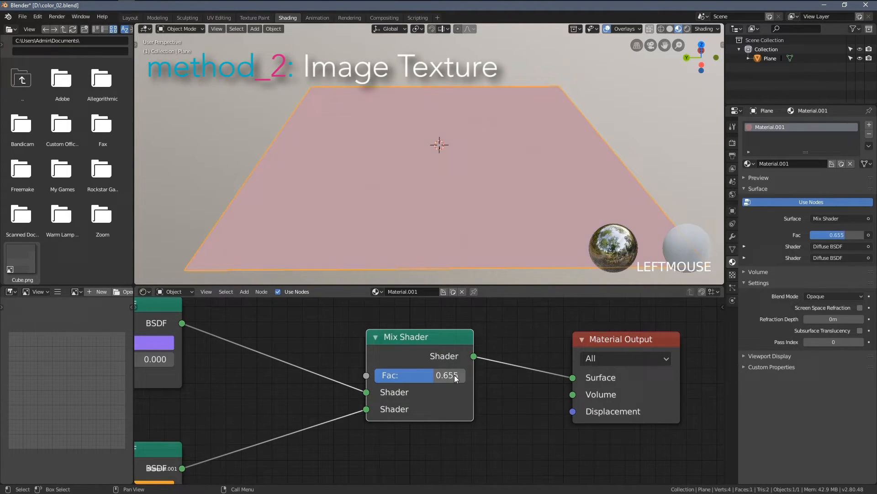
{"action": "left_click_drag", "start_coordinate": [448, 374], "coordinate": [381, 375]}
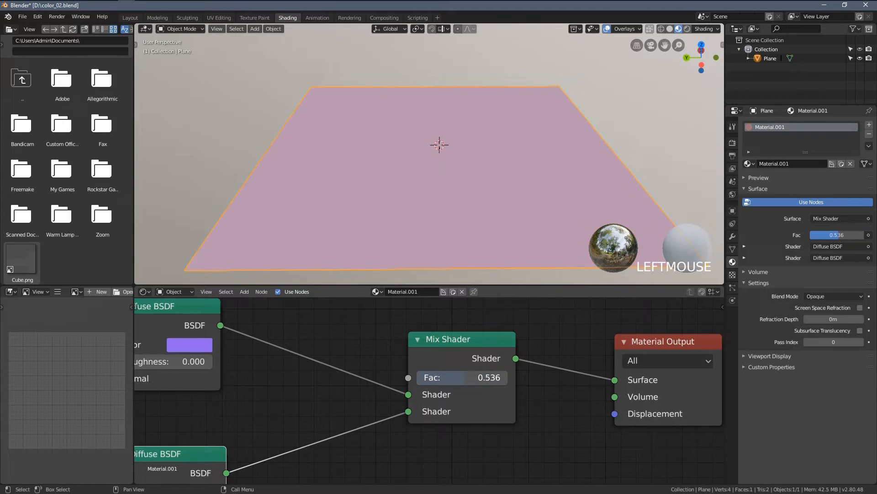
{"action": "left_click_drag", "start_coordinate": [481, 377], "coordinate": [420, 377]}
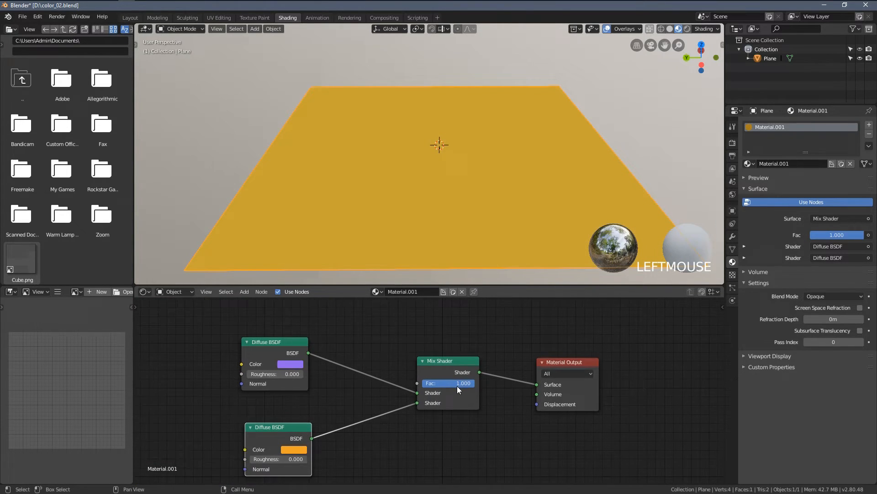
- Move the Material Output node aside and bring up checker_01.png in Photos
{"action": "left_click_drag", "start_coordinate": [566, 362], "coordinate": [590, 358]}
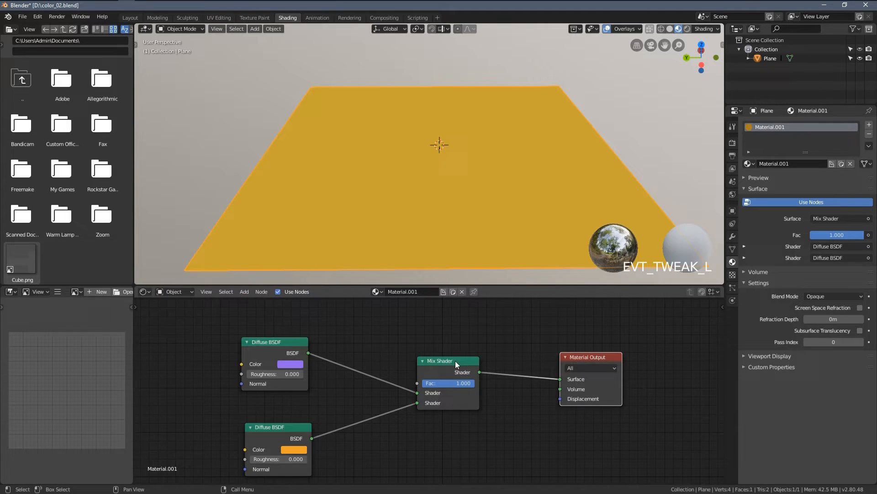
{"action": "left_click_drag", "start_coordinate": [448, 360], "coordinate": [488, 348]}
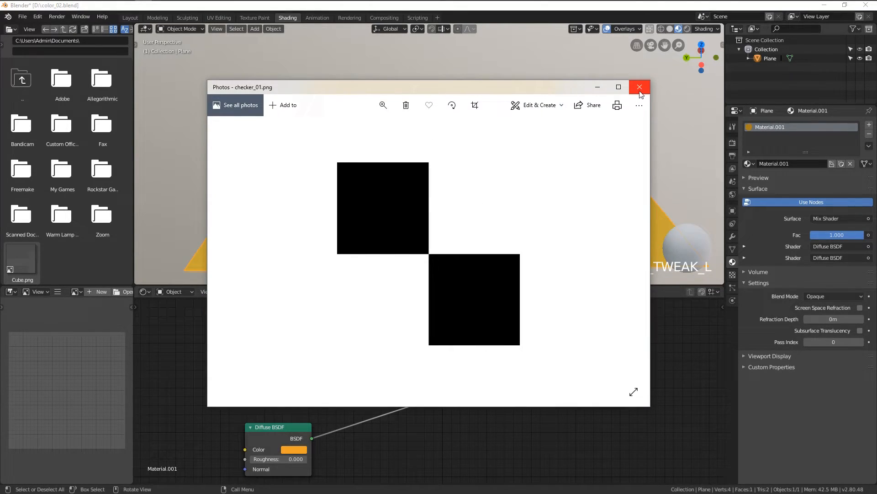
- Close Photos and drive the Mix Shader factor with a checker_01.png Image Texture node
{"action": "left_click", "coordinate": [640, 87]}
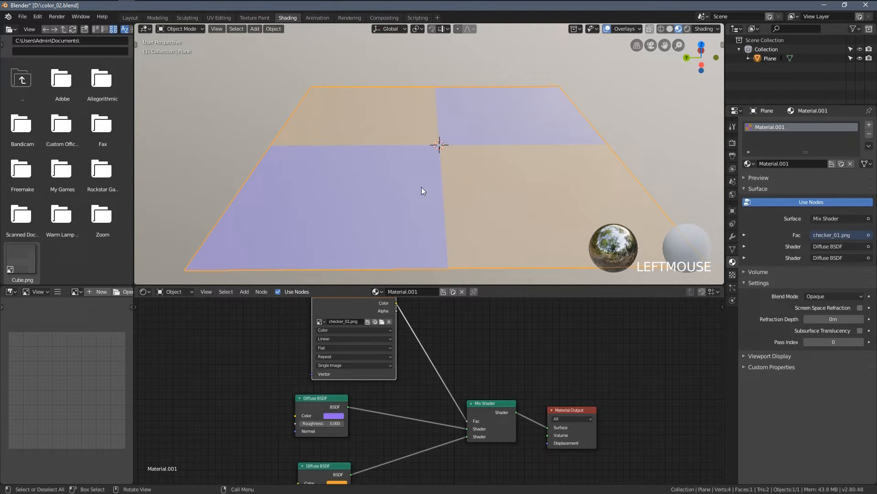
{"action": "scroll", "scroll_direction": "down", "scroll_amount": 3}
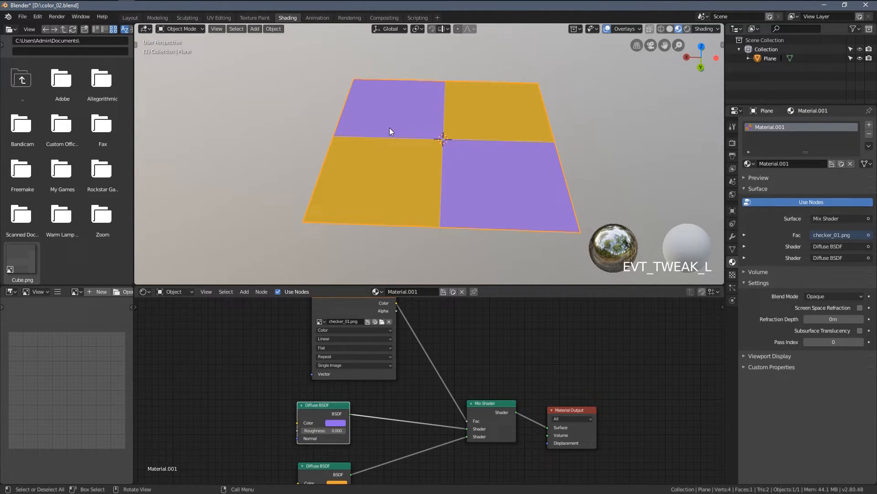
{"action": "mouse_move", "coordinate": [386, 158]}
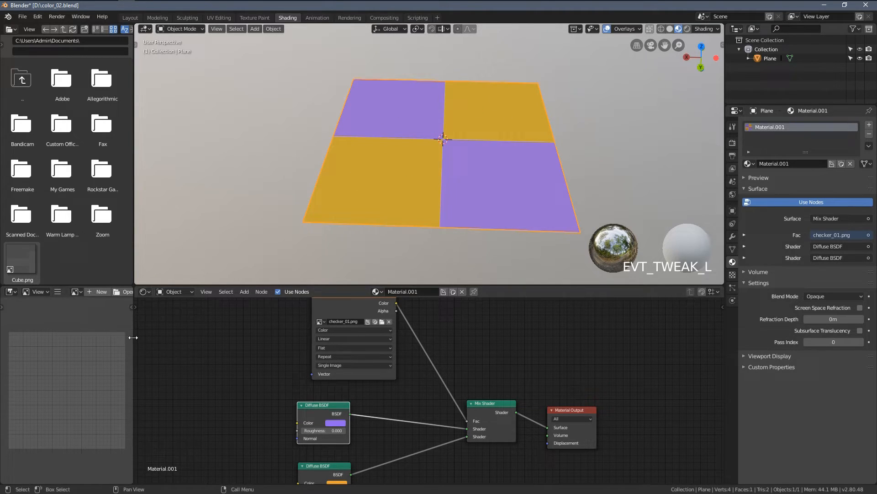
- In Edit Mode with a UV Editor, scale the plane's UVs about 2.6 to tile the checker
{"action": "key", "text": "Tab"}
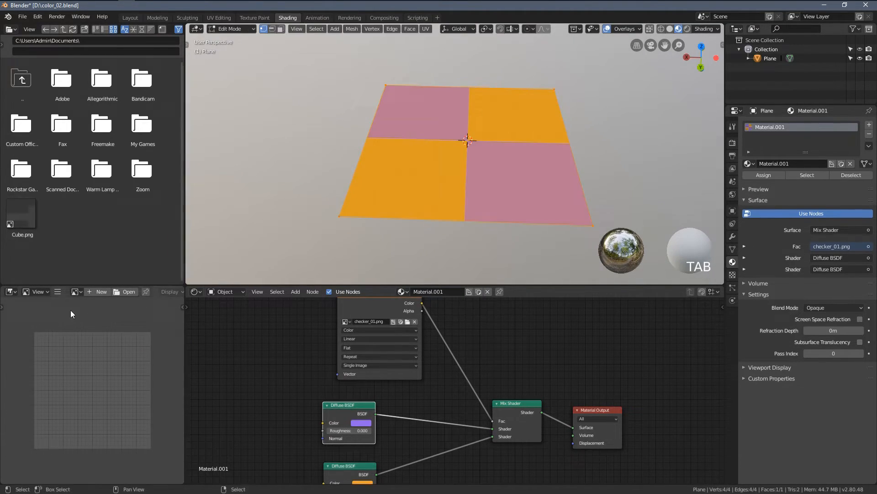
{"action": "left_click", "coordinate": [9, 291]}
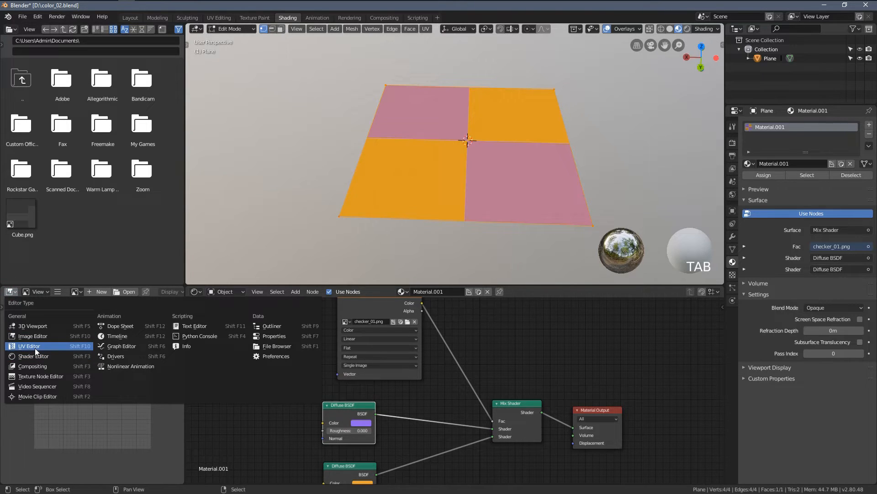
{"action": "left_click", "coordinate": [29, 345]}
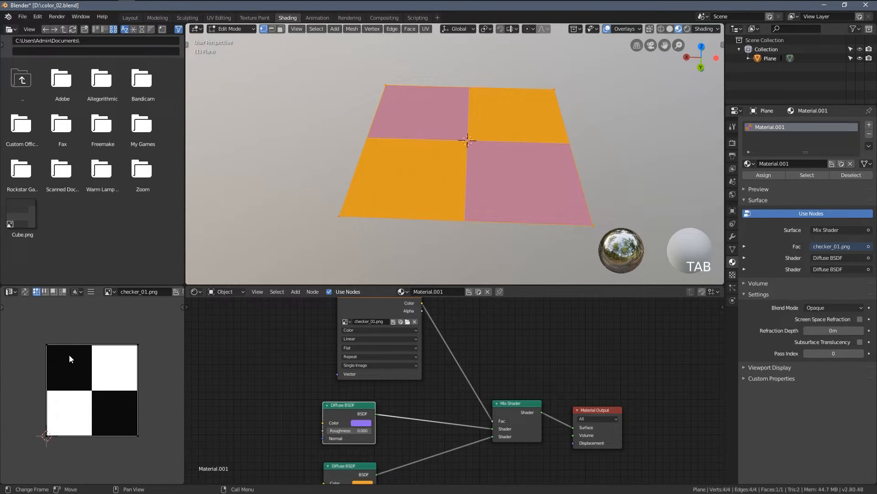
{"action": "left_click_drag", "start_coordinate": [516, 403], "coordinate": [501, 396]}
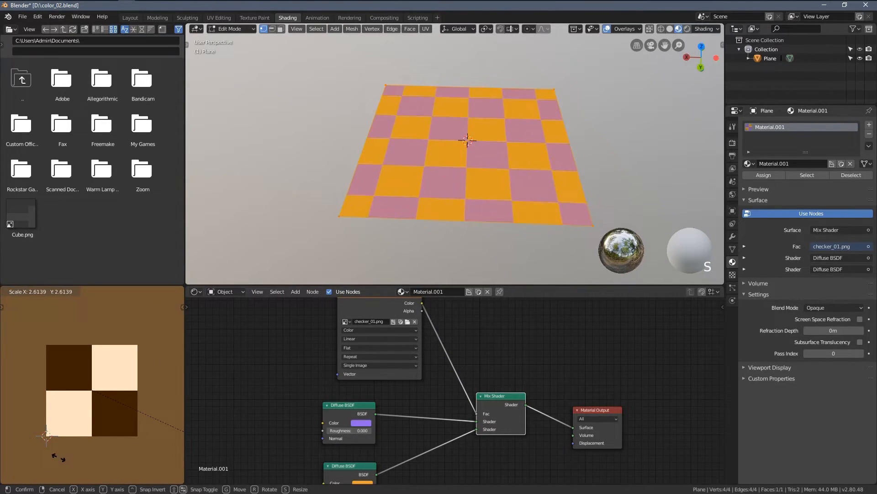
{"action": "key", "text": "Tab"}
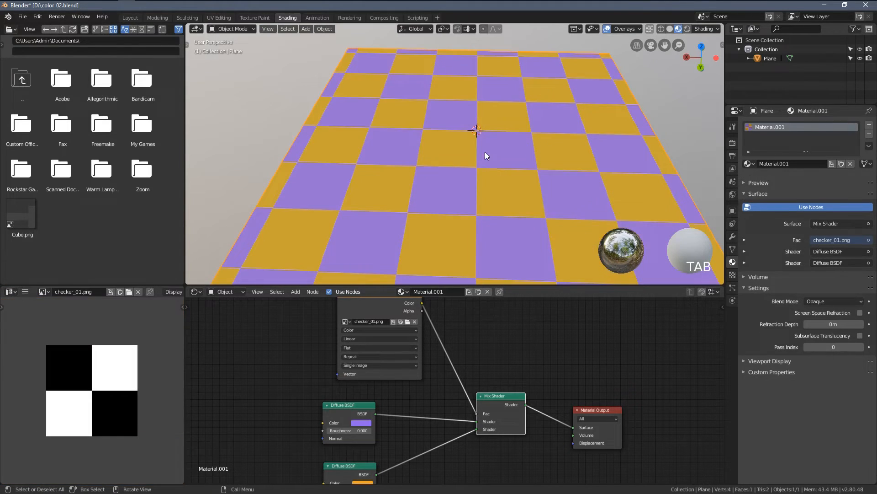
{"action": "left_click_drag", "start_coordinate": [475, 156], "coordinate": [423, 272]}
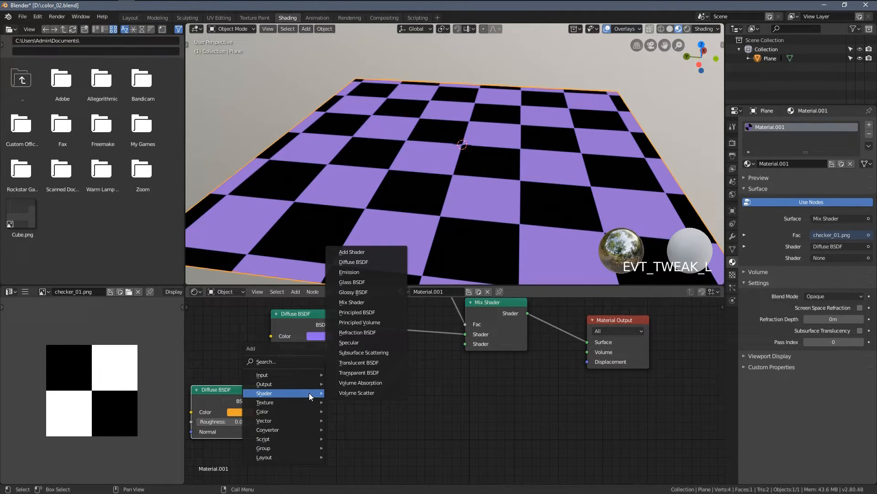
- Feed a Glossy BSDF with roughness 0.133 into the Mix Shader's second input and inspect the reflective squares
{"action": "left_click", "coordinate": [353, 292]}
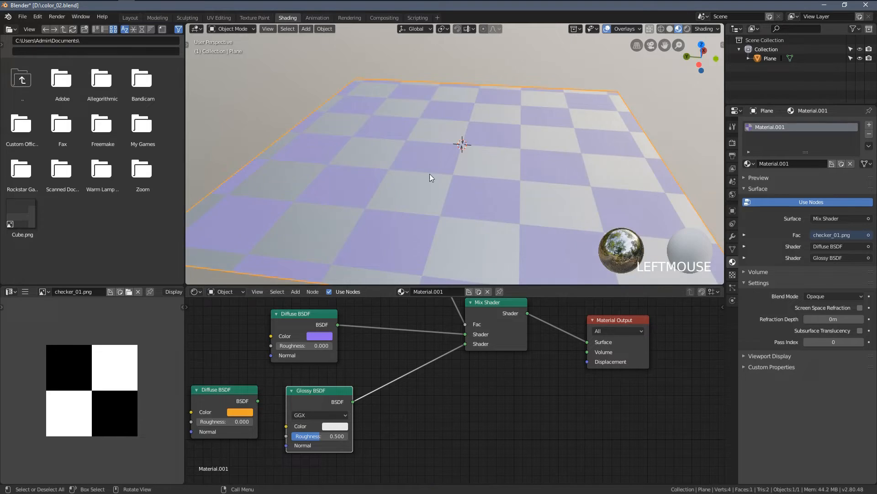
{"action": "scroll", "scroll_direction": "up", "scroll_amount": 3}
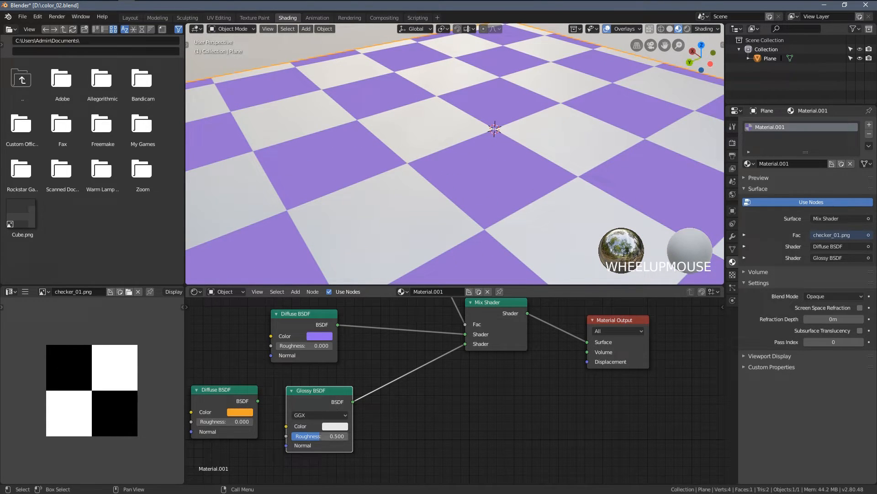
{"action": "left_click_drag", "start_coordinate": [336, 436], "coordinate": [311, 435]}
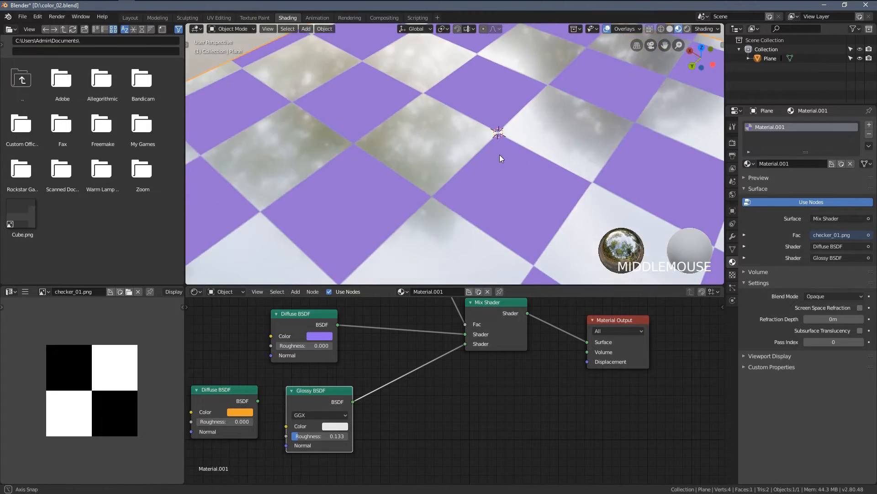
{"action": "left_click_drag", "start_coordinate": [500, 158], "coordinate": [400, 125]}
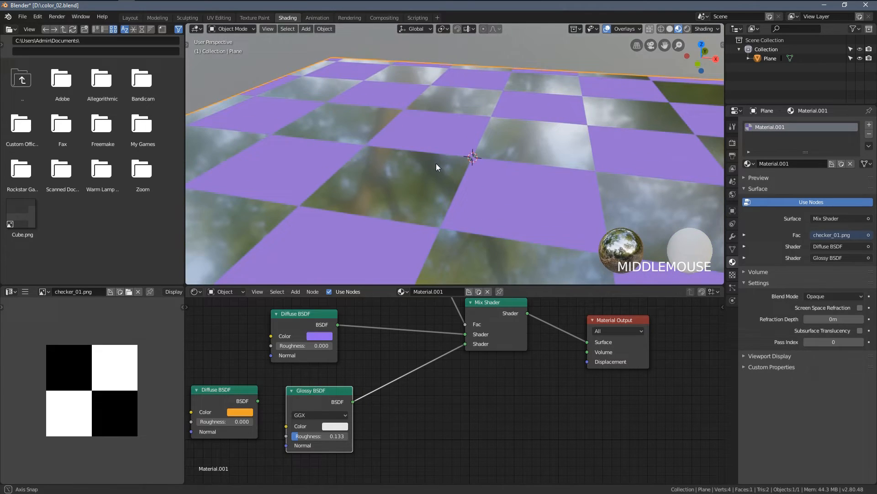
{"action": "left_click_drag", "start_coordinate": [437, 166], "coordinate": [414, 239]}
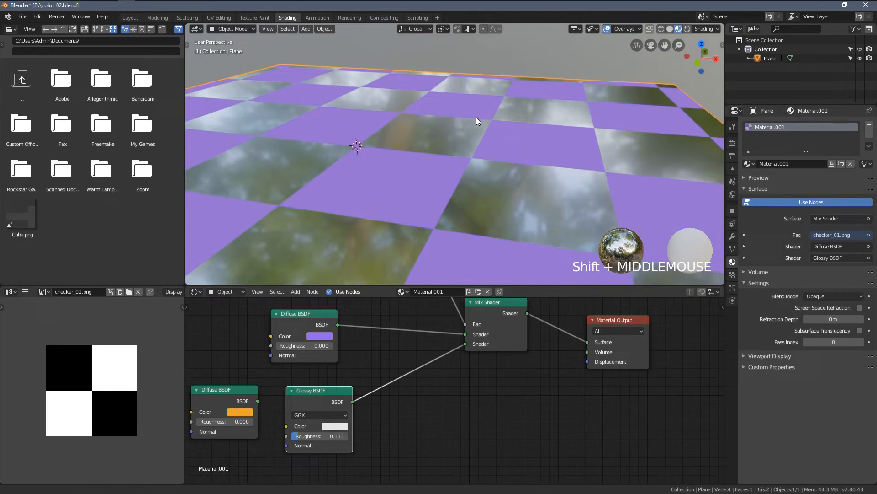
{"action": "mouse_move", "coordinate": [127, 358]}
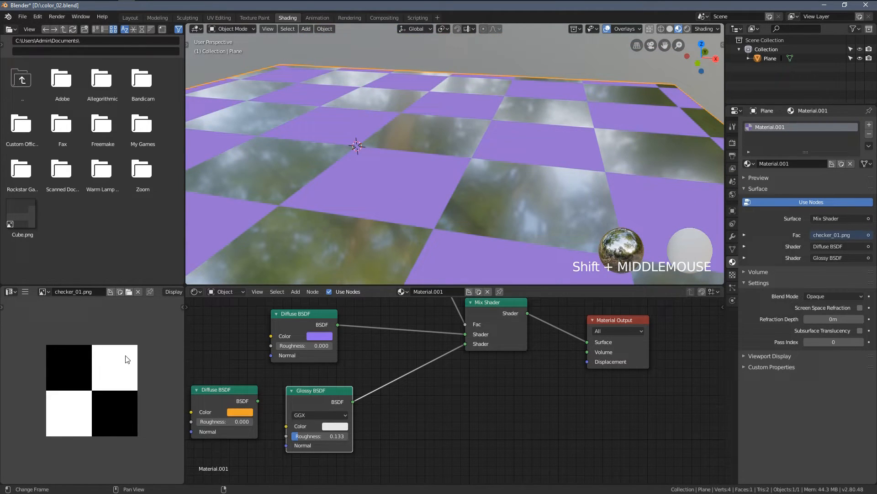
{"action": "mouse_move", "coordinate": [145, 351]}
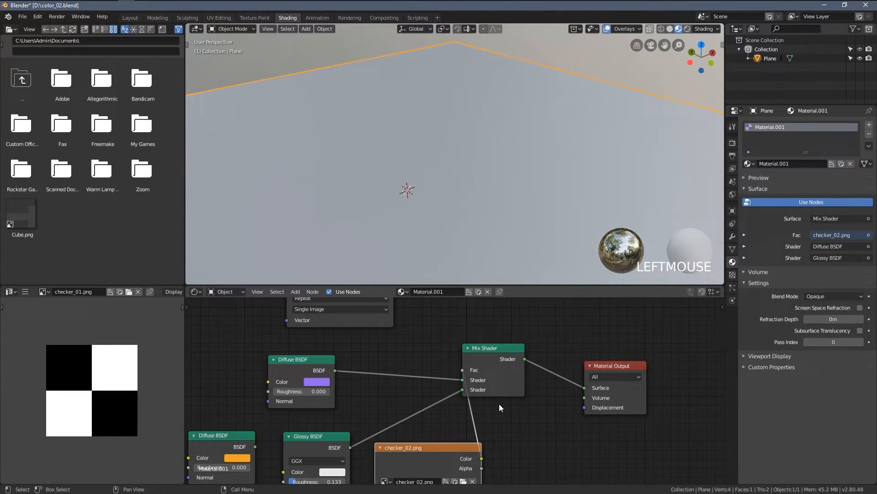
{"action": "left_click", "coordinate": [44, 291]}
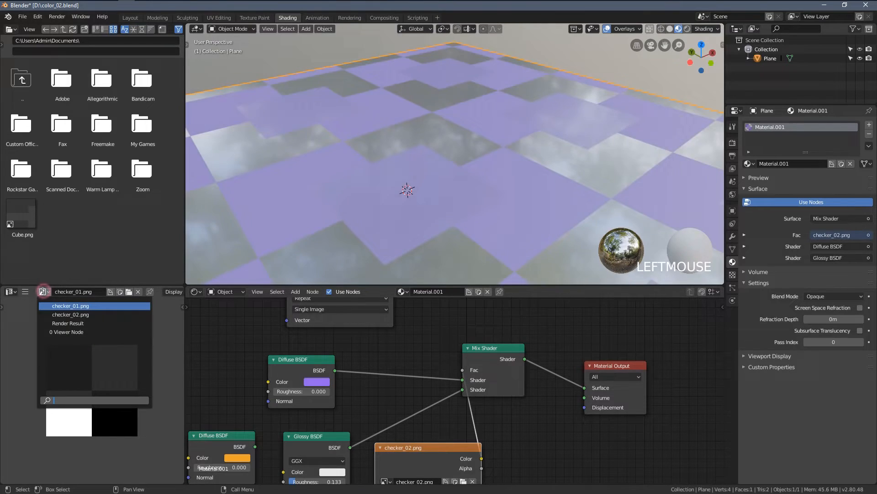
{"action": "left_click", "coordinate": [71, 314]}
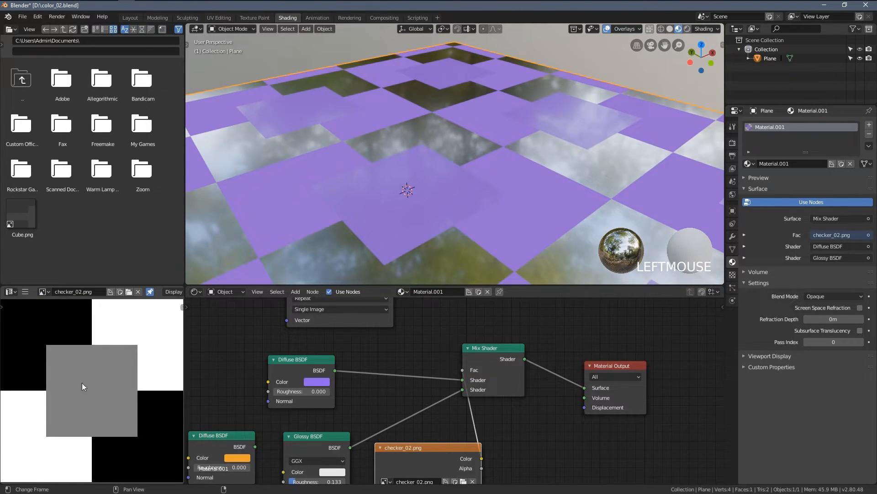
{"action": "left_click_drag", "start_coordinate": [408, 190], "coordinate": [411, 186]}
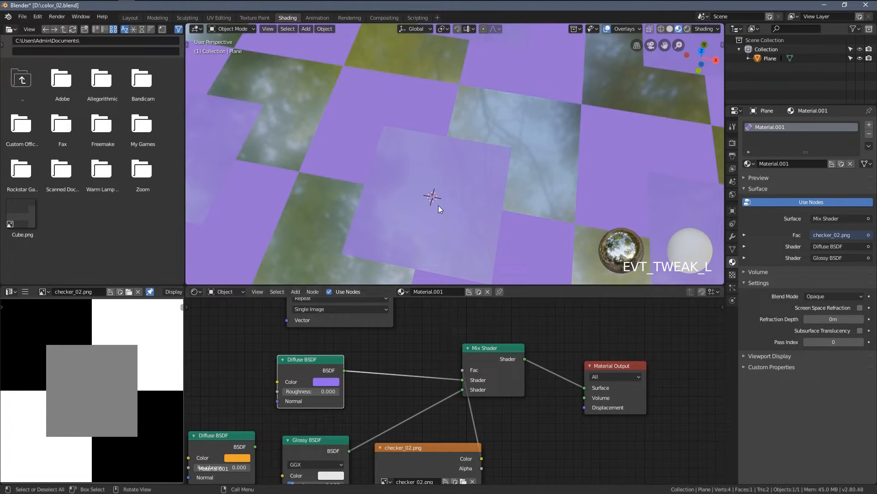
{"action": "left_click_drag", "start_coordinate": [440, 208], "coordinate": [398, 225]}
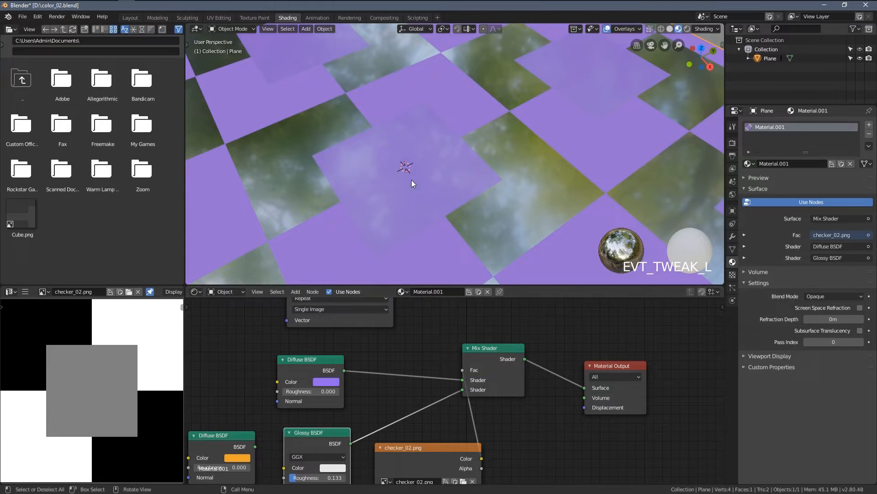
{"action": "scroll", "scroll_direction": "down", "scroll_amount": 3}
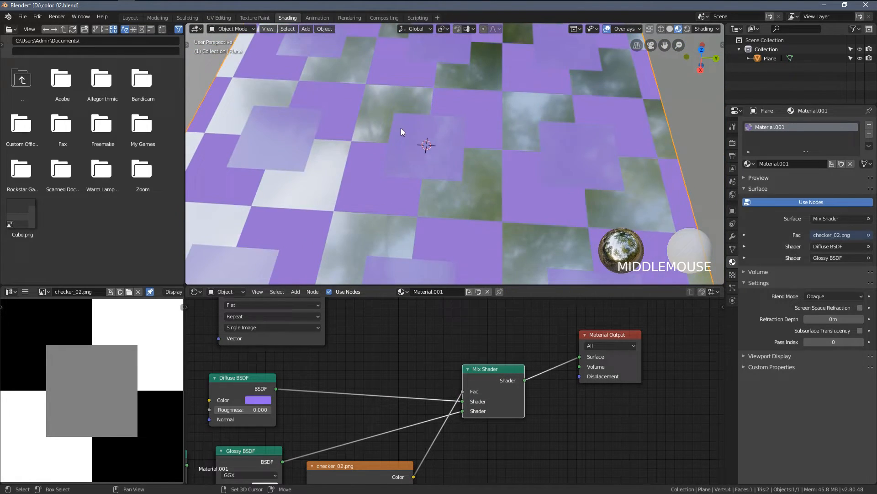
{"action": "left_click_drag", "start_coordinate": [400, 131], "coordinate": [484, 150]}
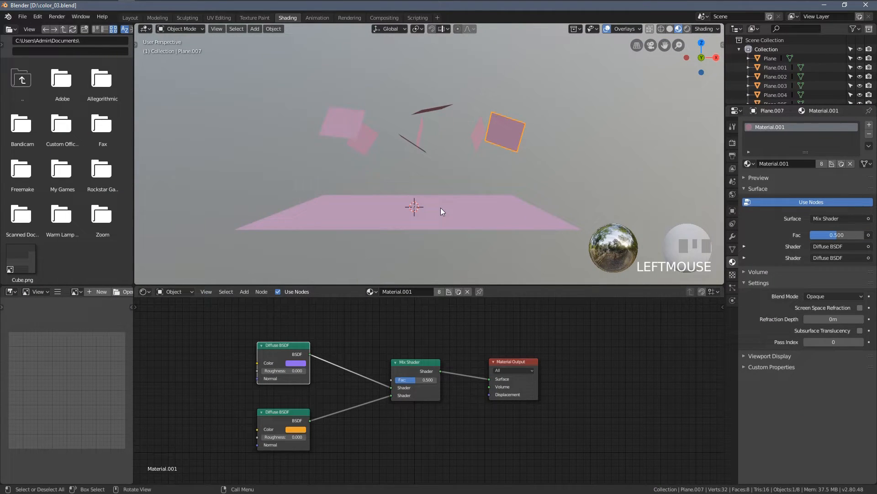
- Enable the Face Orientation overlay and orbit to see plane fronts blue and backs red
{"action": "left_click_drag", "start_coordinate": [443, 211], "coordinate": [403, 204]}
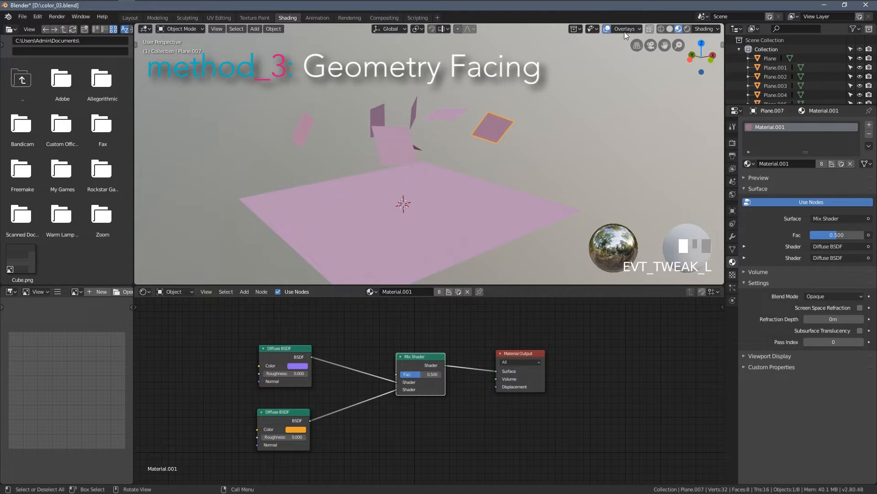
{"action": "left_click", "coordinate": [622, 29]}
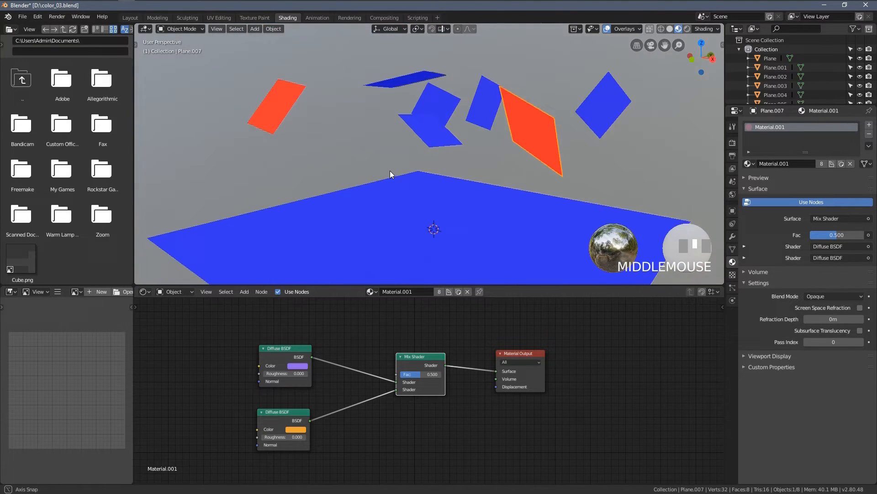
{"action": "left_click_drag", "start_coordinate": [392, 174], "coordinate": [437, 179]}
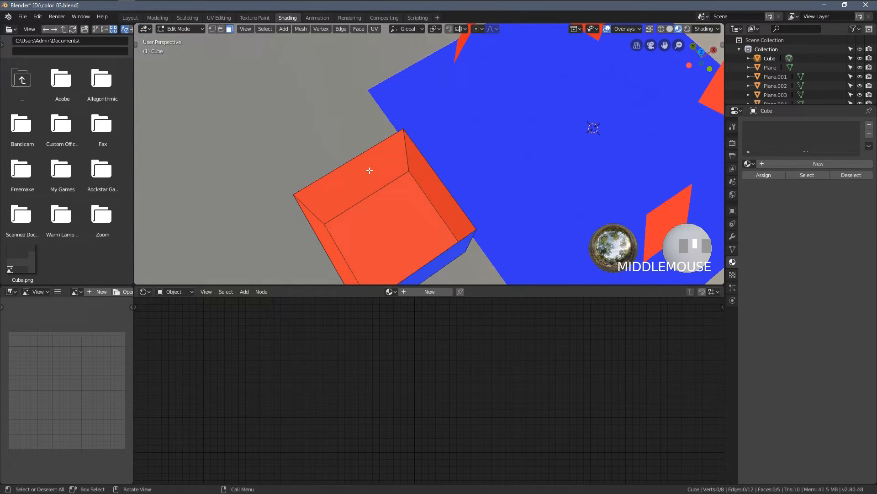
{"action": "left_click_drag", "start_coordinate": [369, 170], "coordinate": [414, 180]}
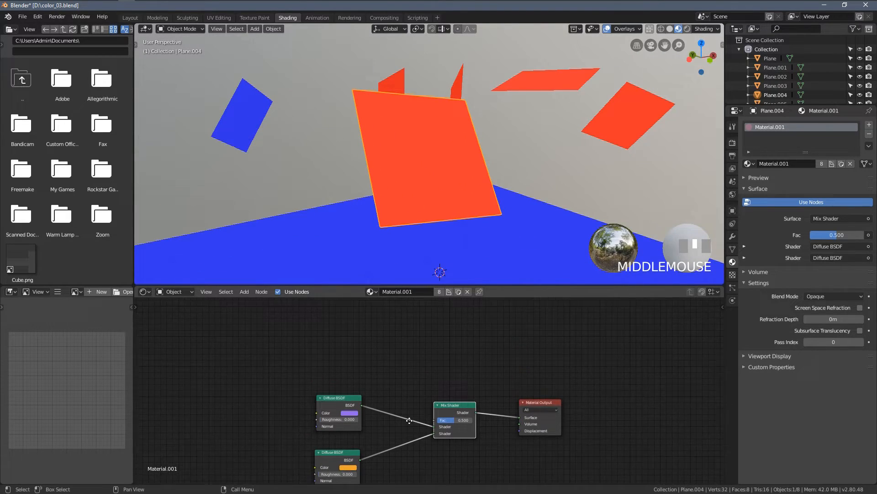
- Add a Geometry node and drive the Mix Shader factor from its Backfacing output
{"action": "key", "text": "shift+a"}
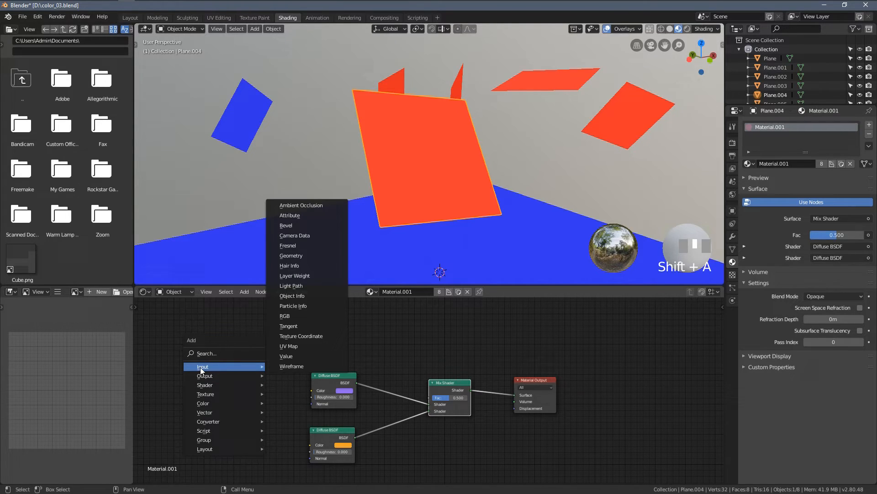
{"action": "mouse_move", "coordinate": [286, 355]}
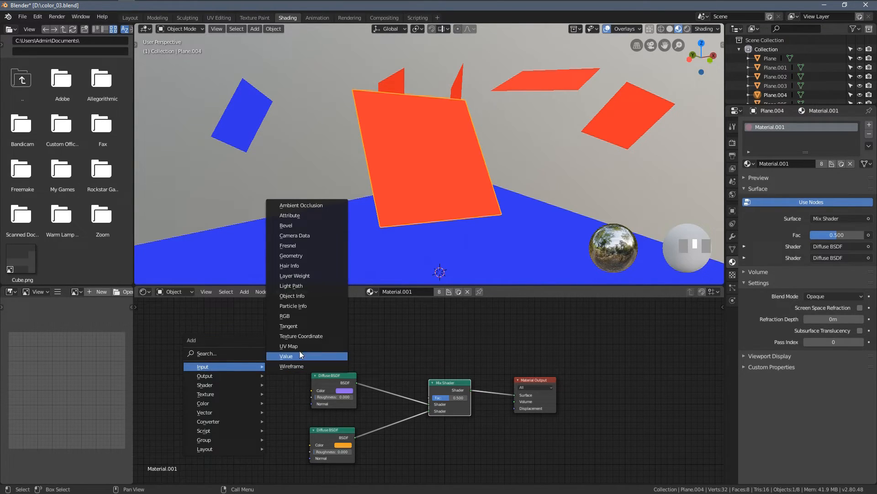
{"action": "mouse_move", "coordinate": [306, 335]}
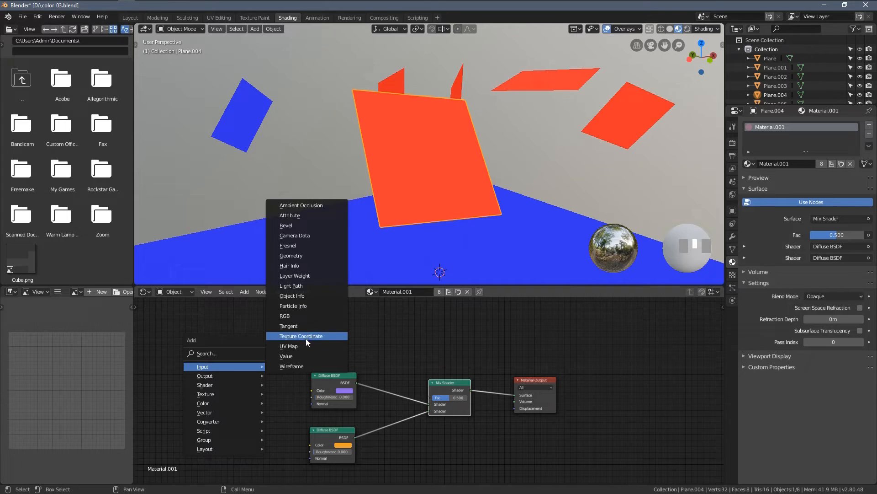
{"action": "mouse_move", "coordinate": [303, 215]}
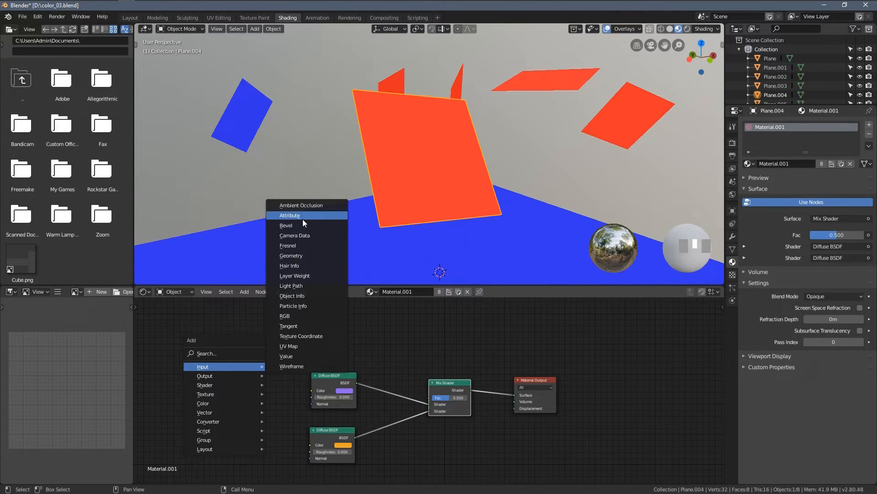
{"action": "mouse_move", "coordinate": [291, 255]}
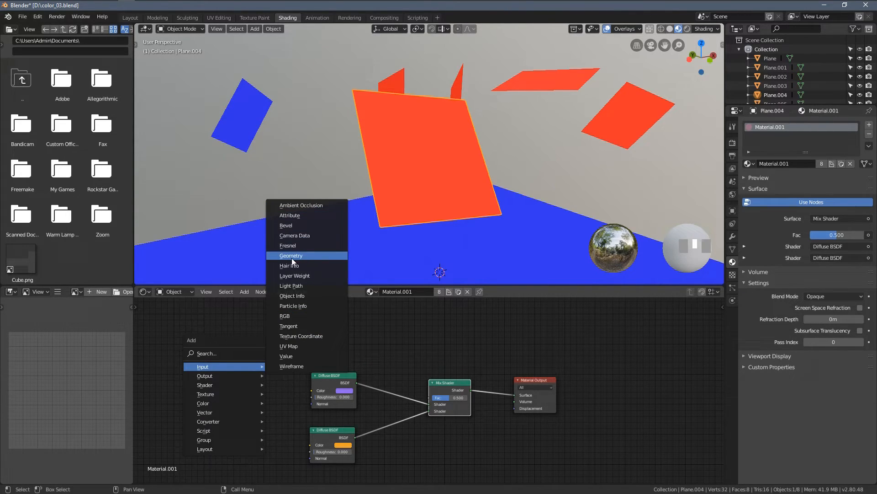
{"action": "left_click", "coordinate": [290, 255]}
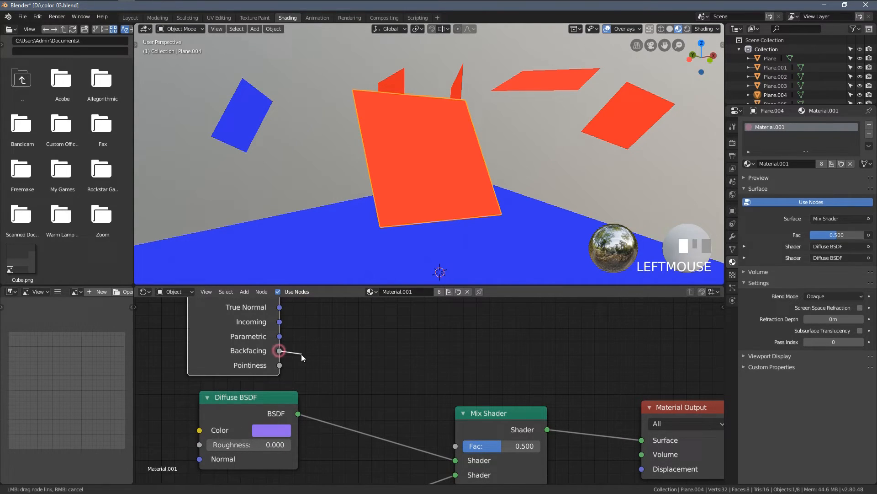
{"action": "left_click_drag", "start_coordinate": [280, 350], "coordinate": [455, 445]}
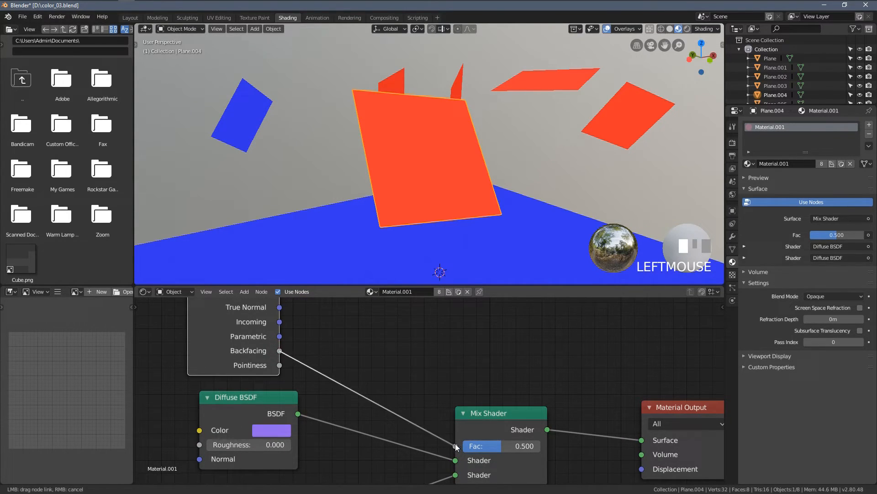
{"action": "left_click_drag", "start_coordinate": [278, 350], "coordinate": [455, 445]}
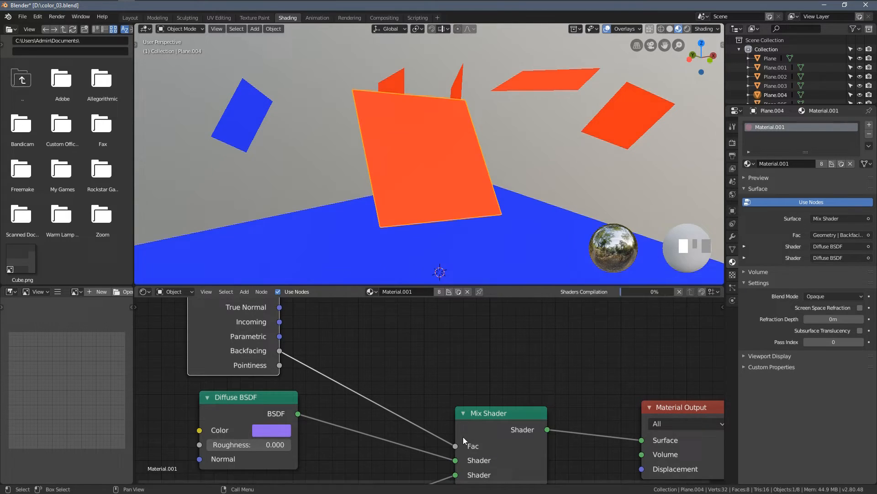
- Turn off the Face Orientation overlay and inspect both sides of the square plane
{"action": "left_click", "coordinate": [626, 28]}
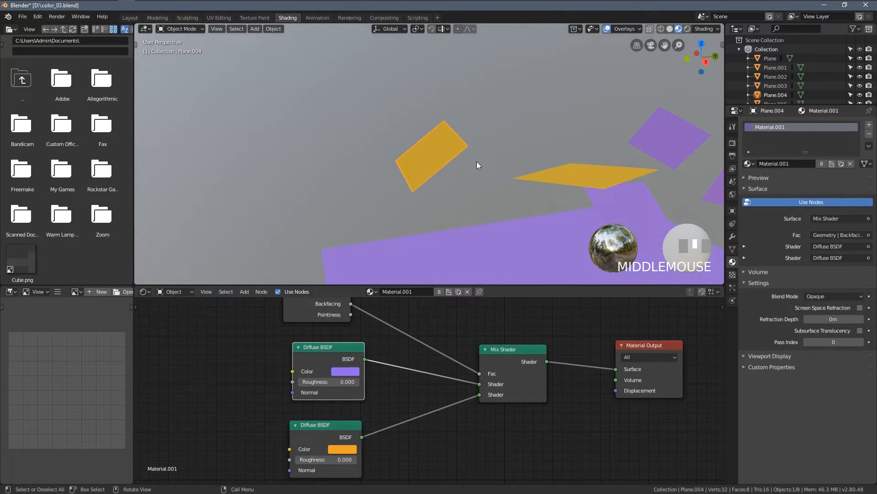
{"action": "left_click", "coordinate": [427, 153]}
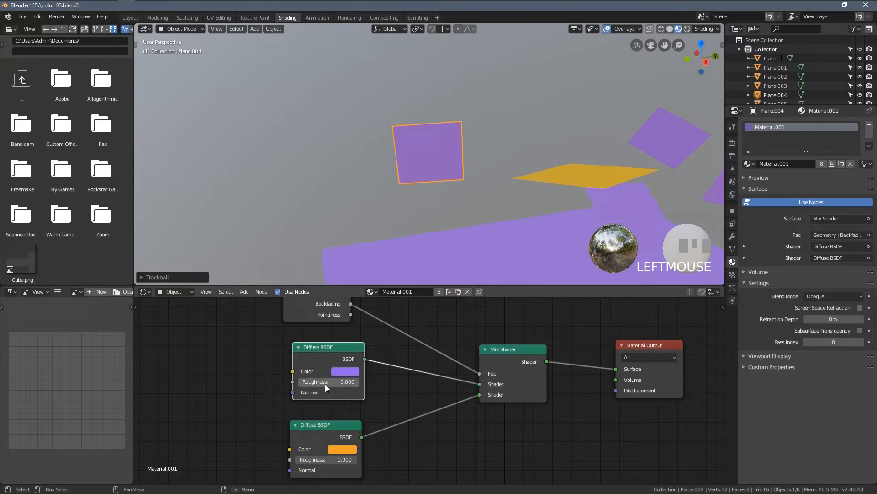
{"action": "left_click_drag", "start_coordinate": [328, 346], "coordinate": [330, 352]}
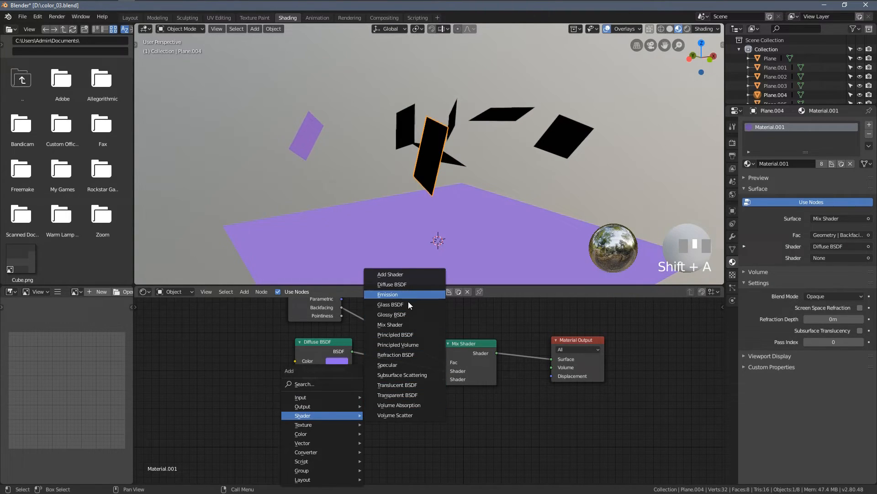
- Plug a Glossy BSDF with roughness about 0.09 into the Mix Shader's second input
{"action": "left_click", "coordinate": [392, 313]}
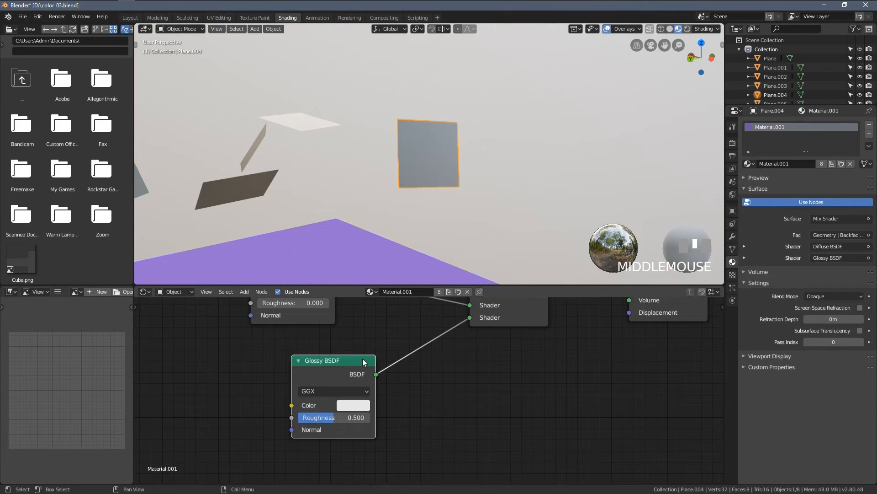
{"action": "left_click_drag", "start_coordinate": [355, 417], "coordinate": [333, 417]}
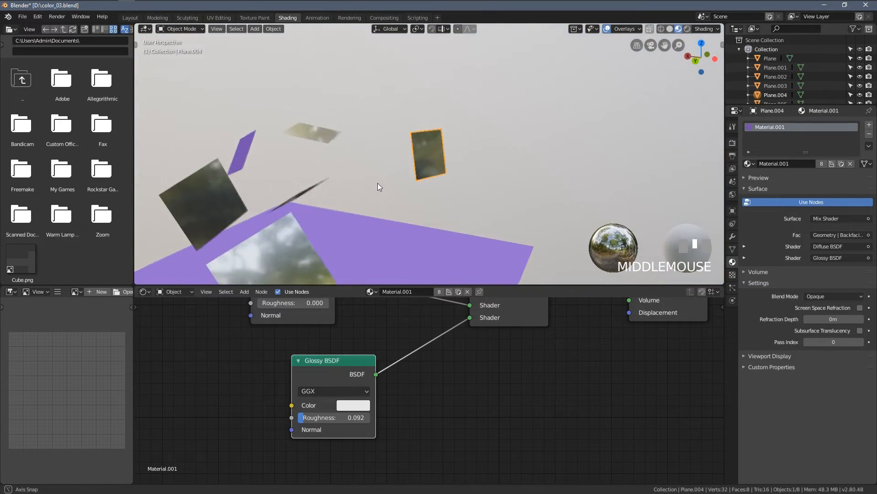
{"action": "scroll", "scroll_direction": "up", "scroll_amount": 3}
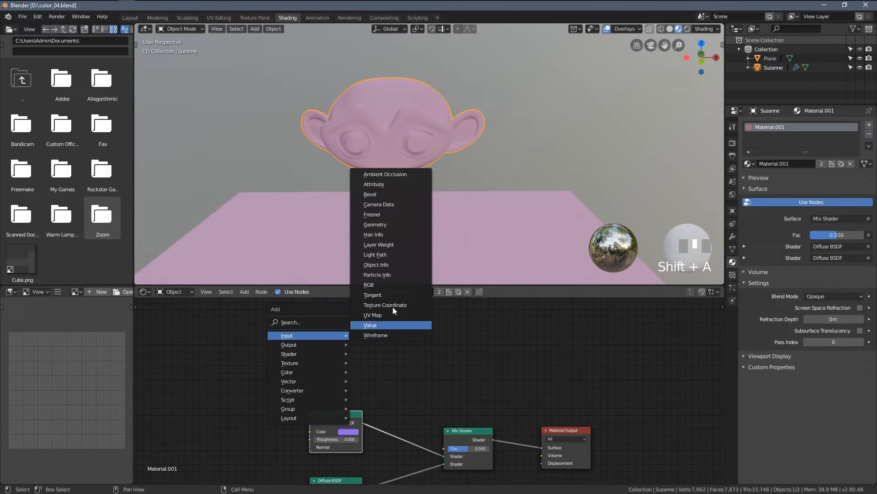
{"action": "mouse_move", "coordinate": [400, 245]}
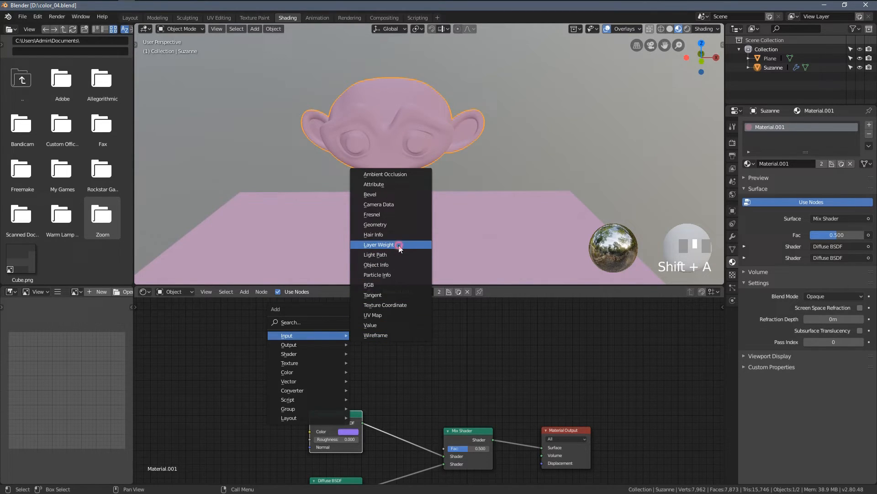
- Add a Layer Weight node and drive the Mix Shader factor from its Facing output
{"action": "left_click", "coordinate": [380, 244]}
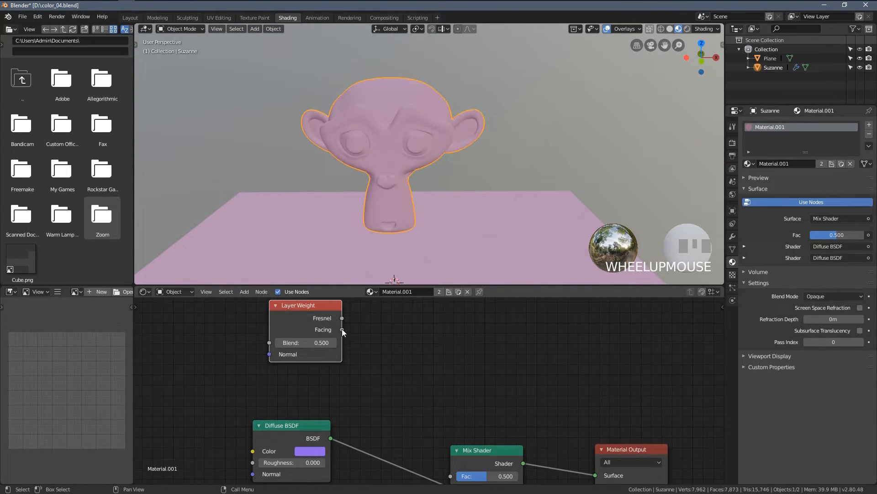
{"action": "left_click_drag", "start_coordinate": [343, 329], "coordinate": [453, 480]}
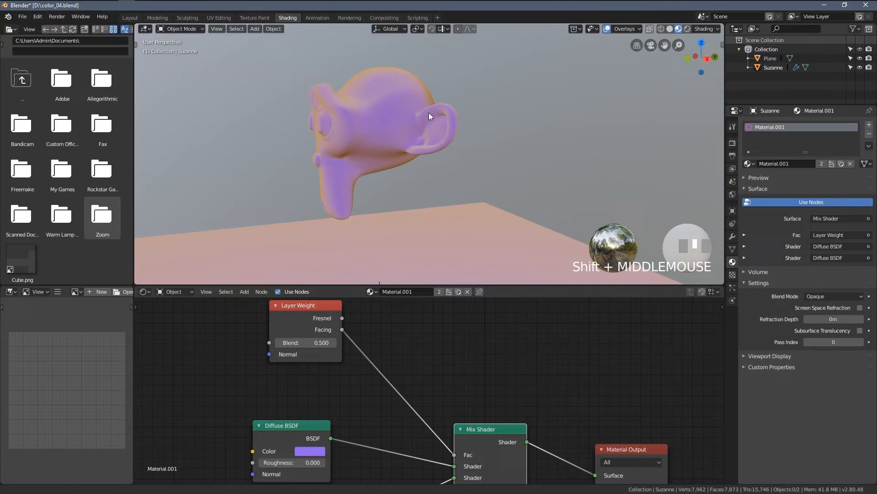
{"action": "left_click_drag", "start_coordinate": [430, 116], "coordinate": [371, 171]}
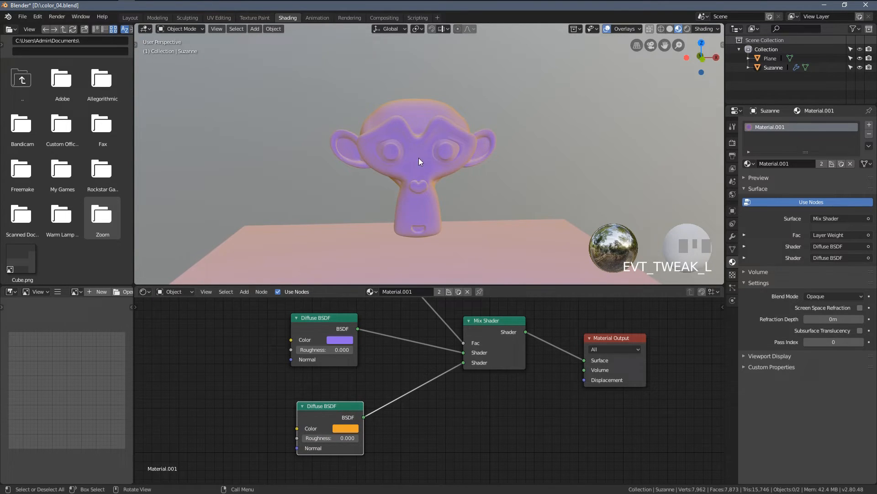
{"action": "scroll", "scroll_direction": "down", "scroll_amount": 3}
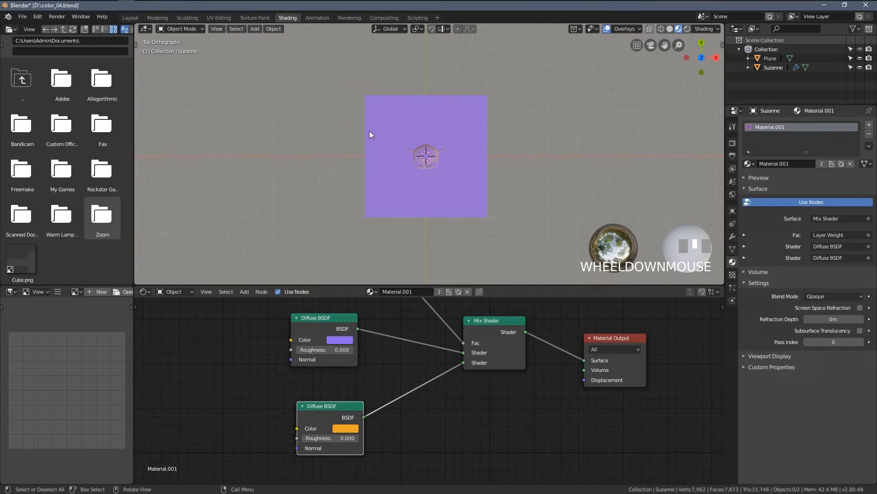
- Orbit down to a grazing view to check the angle-based shading on the floor plane
{"action": "scroll", "scroll_direction": "up", "scroll_amount": 3}
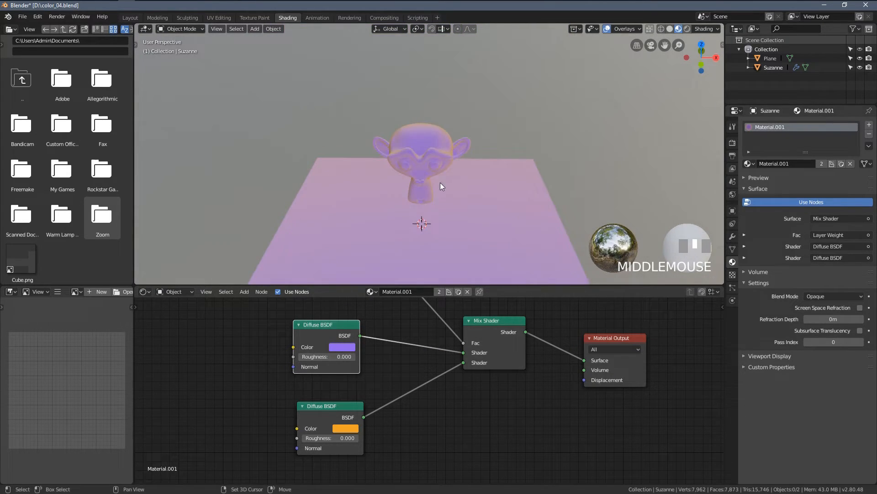
{"action": "left_click_drag", "start_coordinate": [442, 185], "coordinate": [429, 217]}
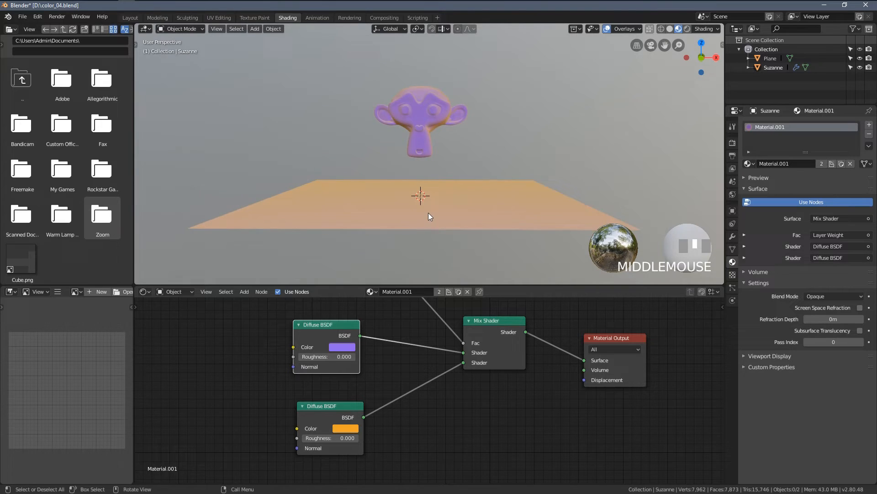
{"action": "mouse_move", "coordinate": [419, 200]}
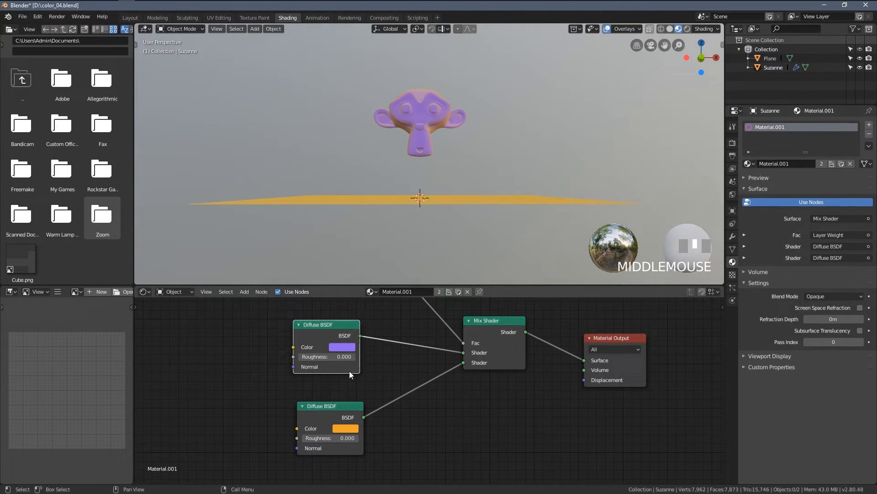
{"action": "left_click_drag", "start_coordinate": [330, 405], "coordinate": [329, 399]}
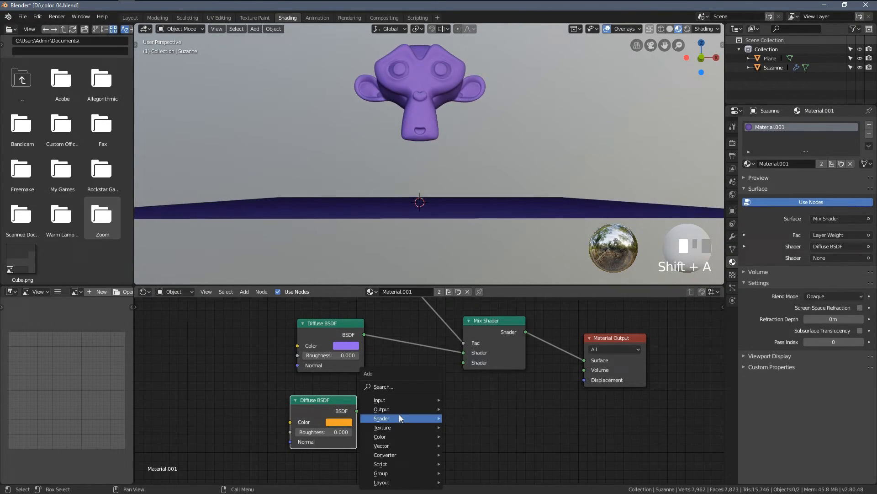
- Set the Glossy BSDF roughness to 0.1 for crisp reflections on Suzanne
{"action": "left_click", "coordinate": [382, 418]}
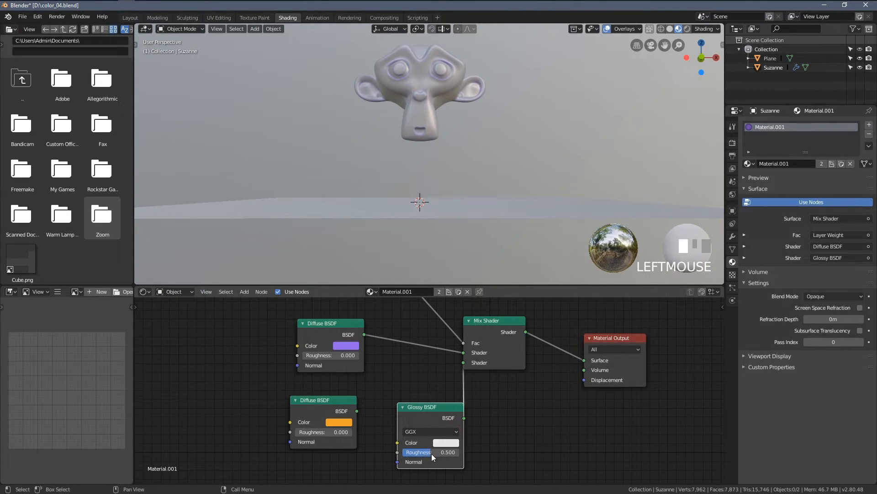
{"action": "double_click", "coordinate": [431, 453]}
{"action": "type", "text": "0.100"}
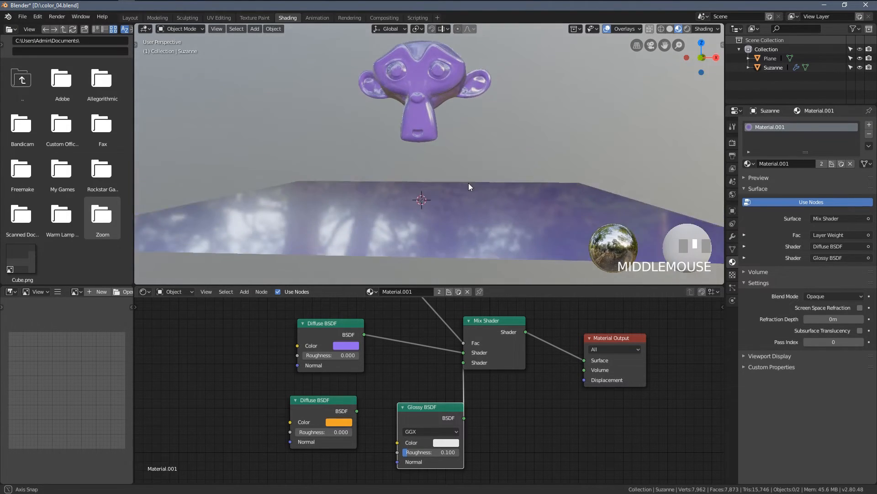
{"action": "scroll", "scroll_direction": "down", "scroll_amount": 3}
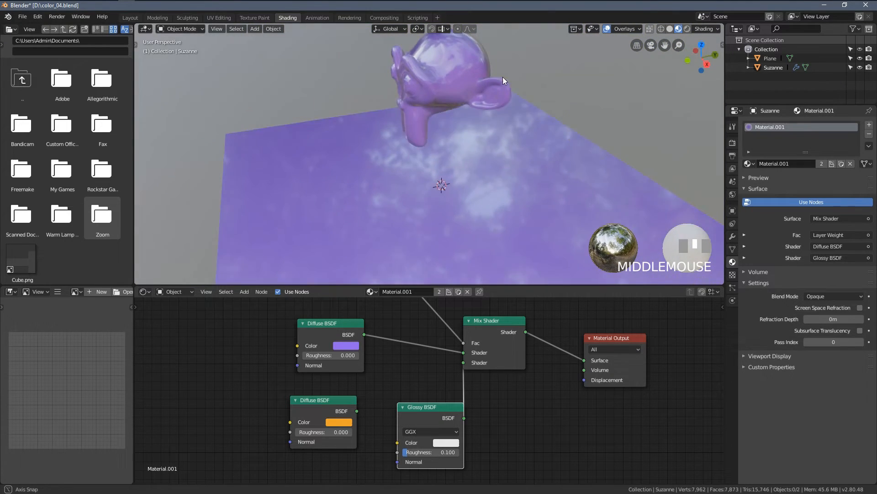
{"action": "left_click_drag", "start_coordinate": [501, 80], "coordinate": [452, 108]}
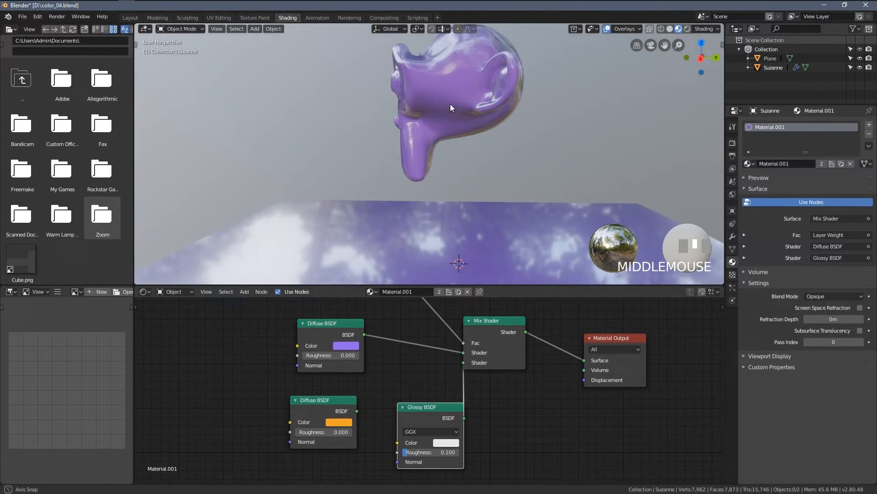
- Orbit around Suzanne to inspect the reflections and profile, Layer Weight blend at 0.5
{"action": "left_click_drag", "start_coordinate": [452, 108], "coordinate": [443, 103]}
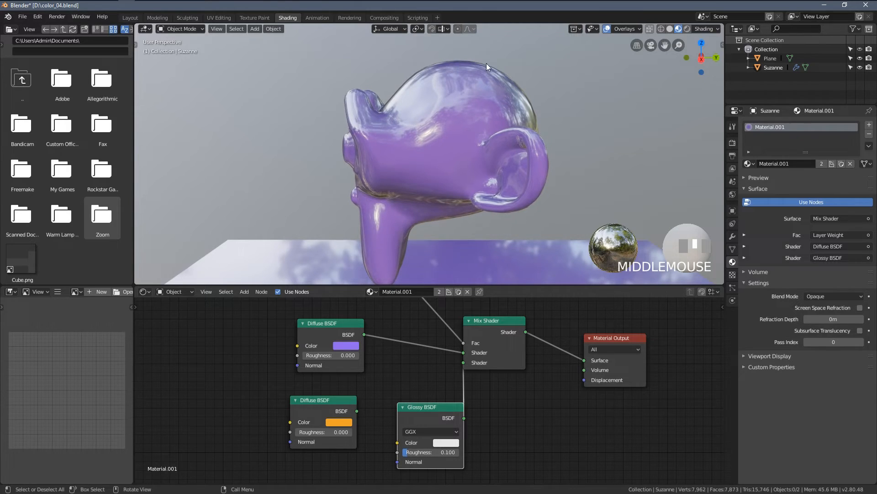
{"action": "left_click_drag", "start_coordinate": [487, 66], "coordinate": [453, 163]}
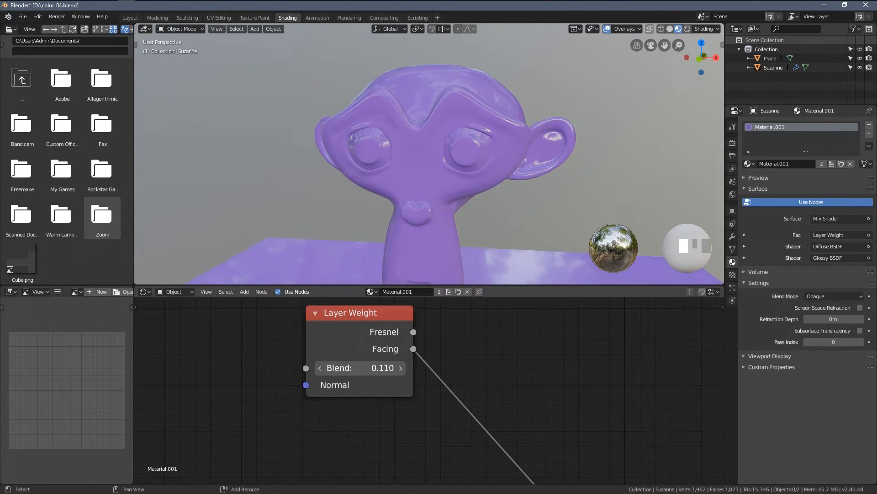
{"action": "left_click_drag", "start_coordinate": [425, 168], "coordinate": [495, 96]}
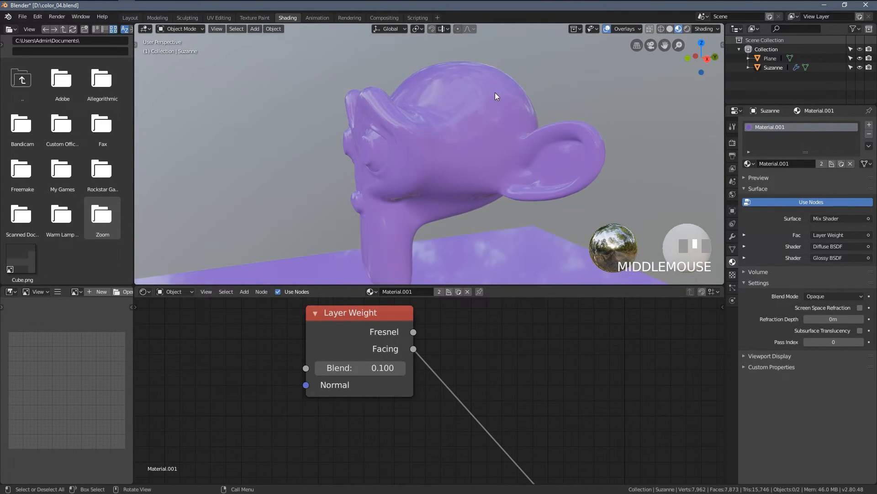
{"action": "scroll", "scroll_direction": "down", "scroll_amount": 3}
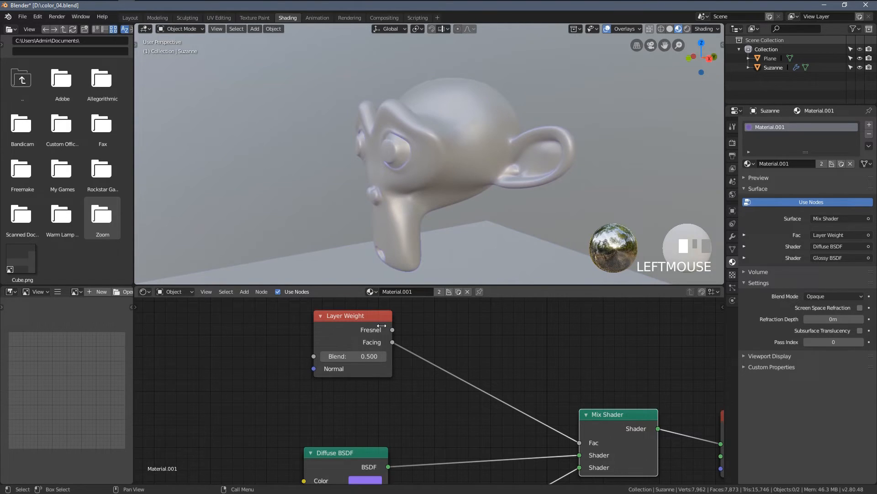
- Insert an RGB Curves node on the Facing–Fac link and bend its curve into a steep falloff
{"action": "key", "text": "shift+a"}
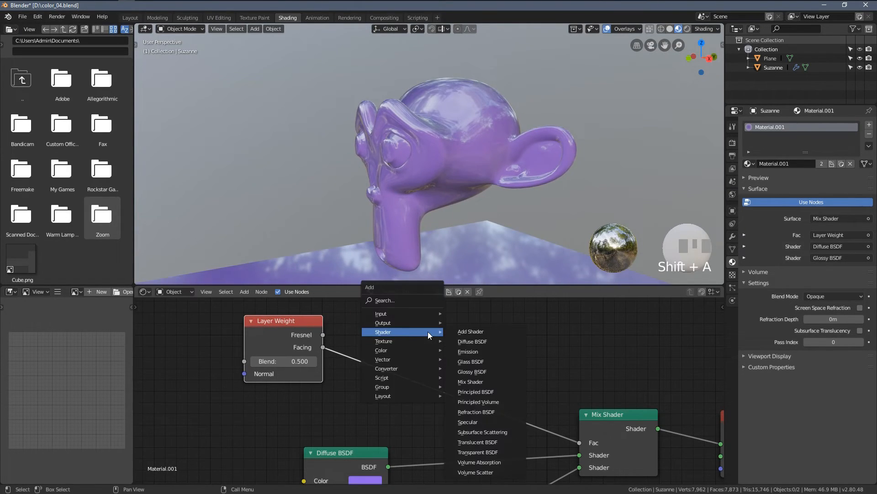
{"action": "mouse_move", "coordinate": [383, 350]}
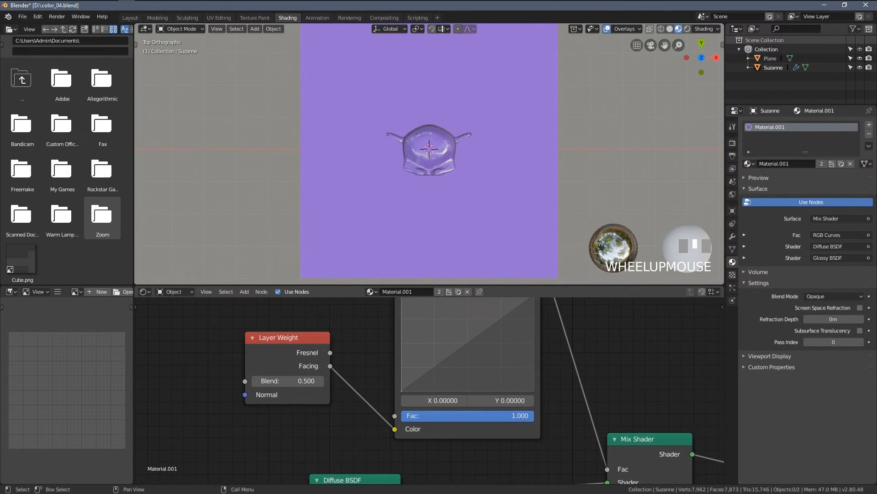
{"action": "left_click_drag", "start_coordinate": [400, 374], "coordinate": [402, 372]}
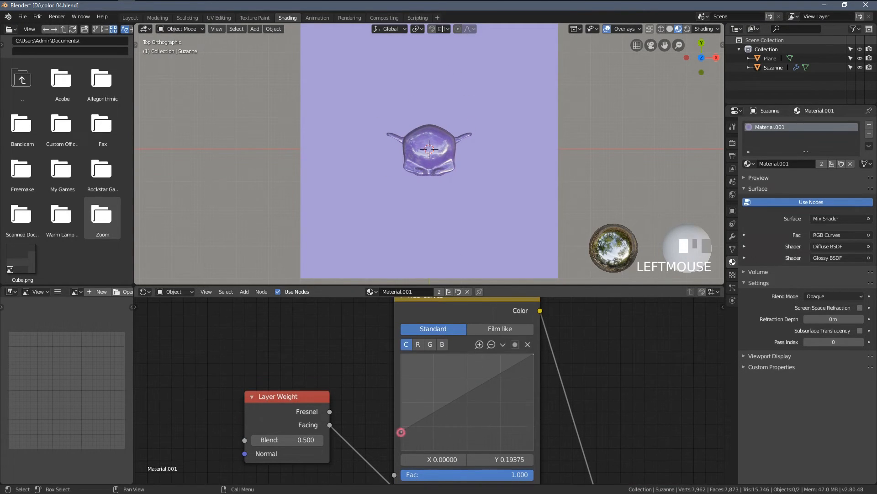
{"action": "left_click_drag", "start_coordinate": [427, 168], "coordinate": [520, 136]}
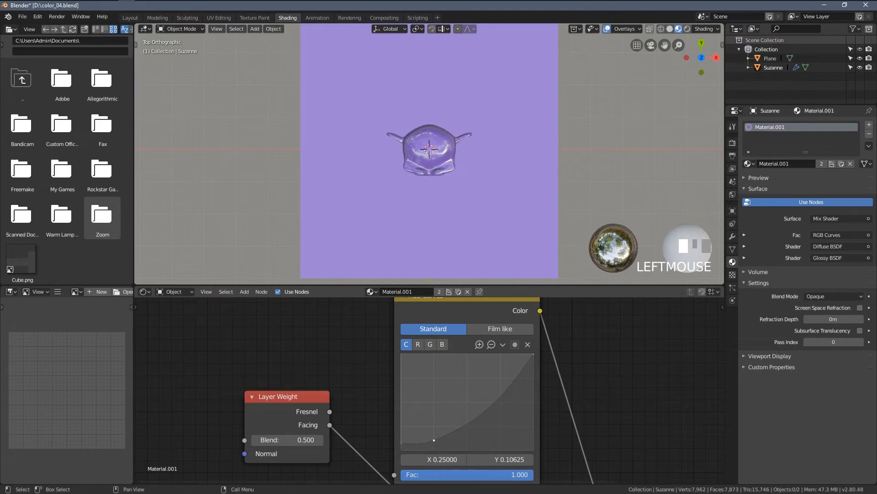
{"action": "left_click_drag", "start_coordinate": [435, 437], "coordinate": [474, 437]}
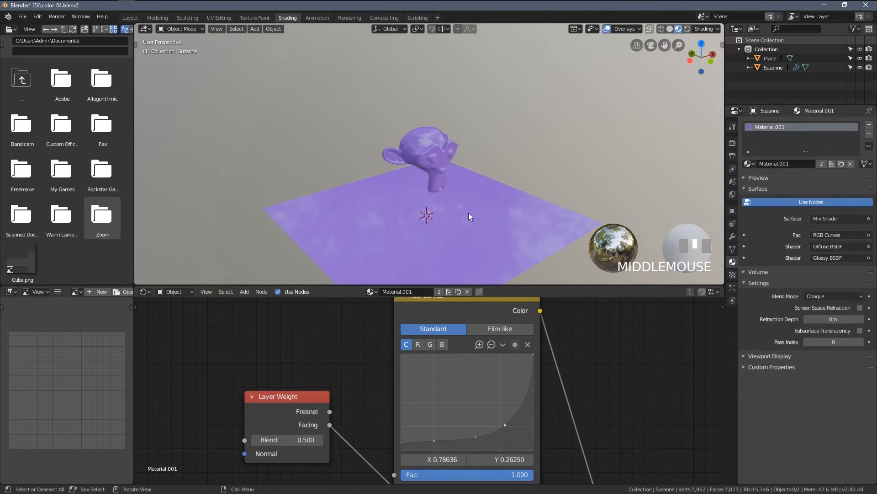
- Orbit around Suzanne and the floor to check the reshaped glossy falloff
{"action": "left_click_drag", "start_coordinate": [470, 217], "coordinate": [446, 182]}
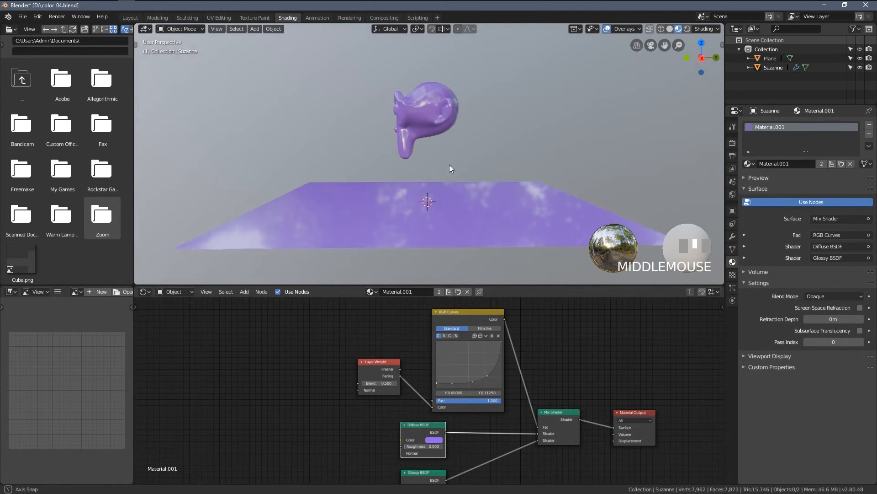
{"action": "left_click_drag", "start_coordinate": [451, 168], "coordinate": [442, 177]}
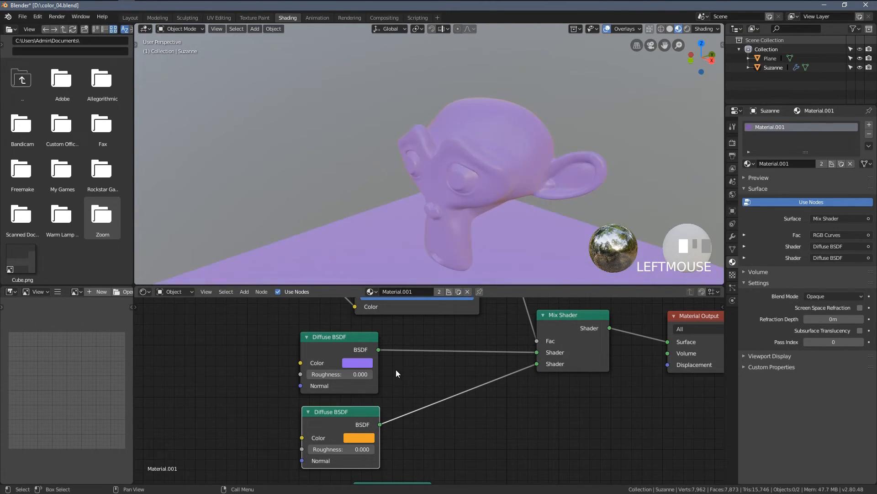
- Reshape the RGB curve into a wave and inspect the purple-orange banding on Suzanne
{"action": "scroll", "scroll_direction": "up", "scroll_amount": 3}
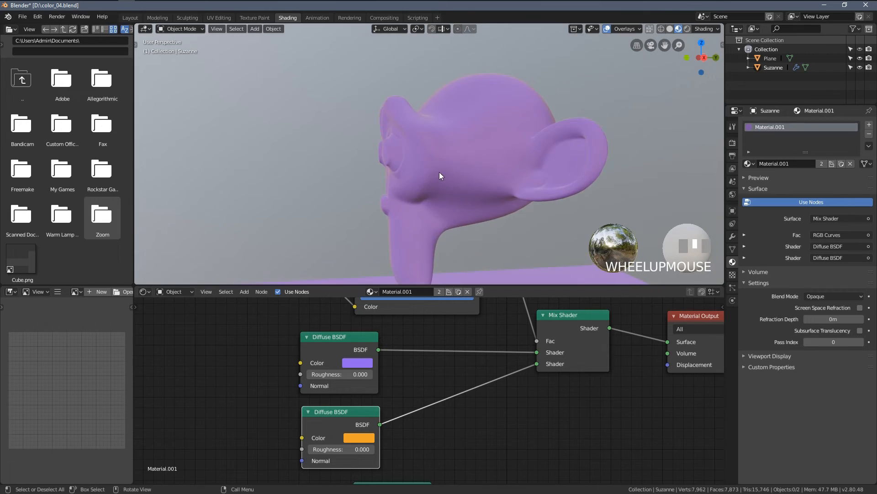
{"action": "scroll", "scroll_direction": "down", "scroll_amount": 3}
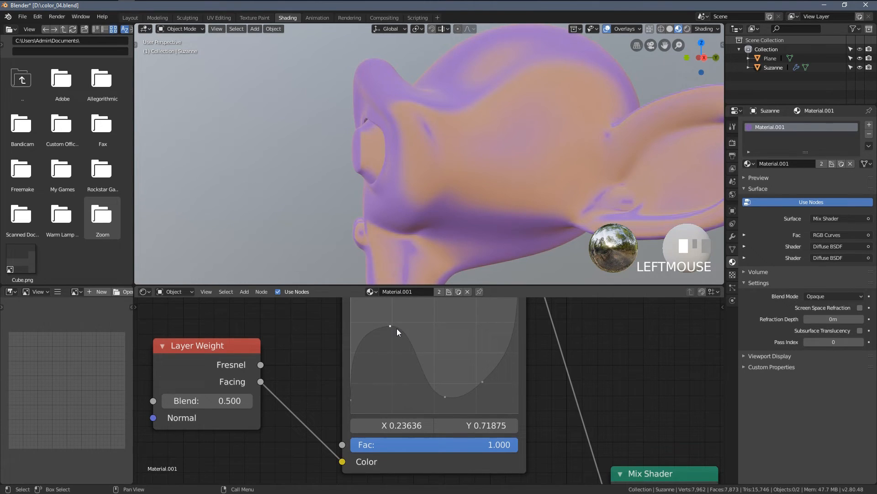
{"action": "left_click_drag", "start_coordinate": [390, 326], "coordinate": [474, 358]}
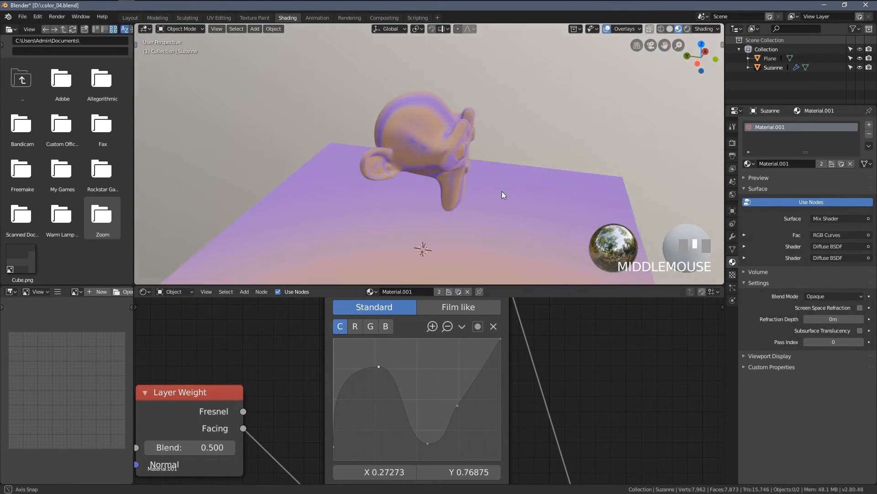
{"action": "left_click_drag", "start_coordinate": [502, 194], "coordinate": [470, 156]}
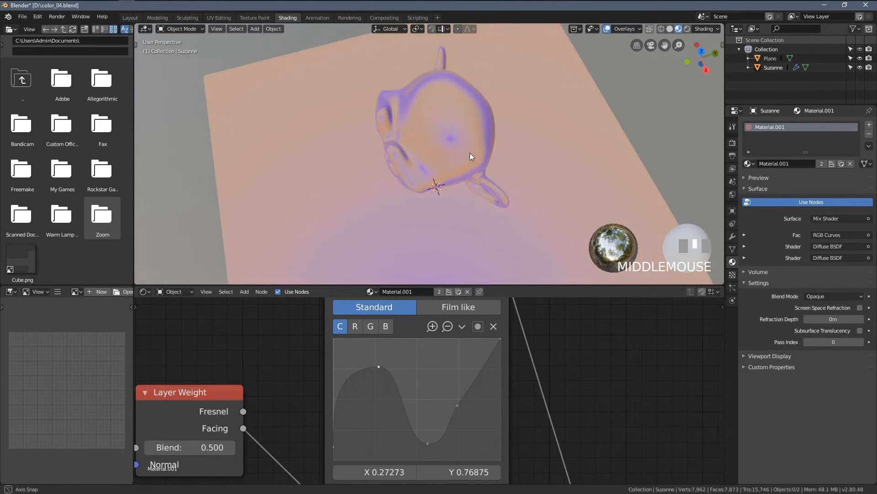
{"action": "left_click_drag", "start_coordinate": [470, 155], "coordinate": [437, 193]}
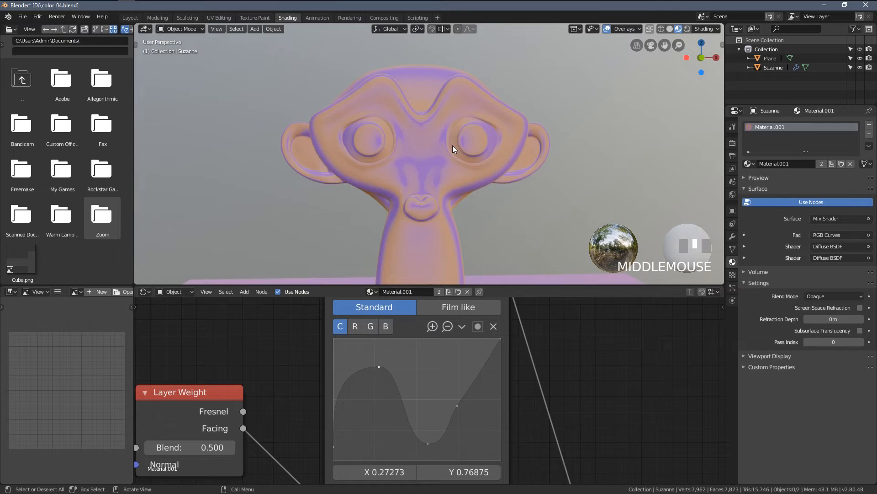
{"action": "scroll", "scroll_direction": "up", "scroll_amount": 3}
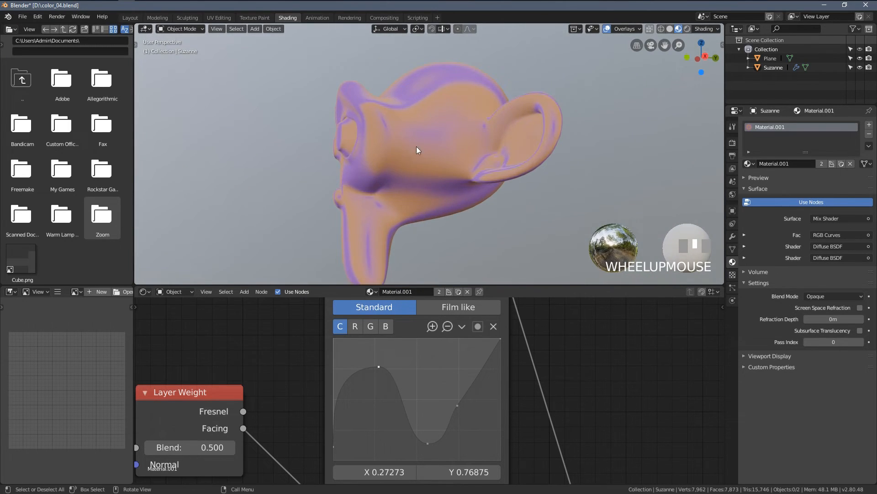
{"action": "scroll", "scroll_direction": "down", "scroll_amount": 3}
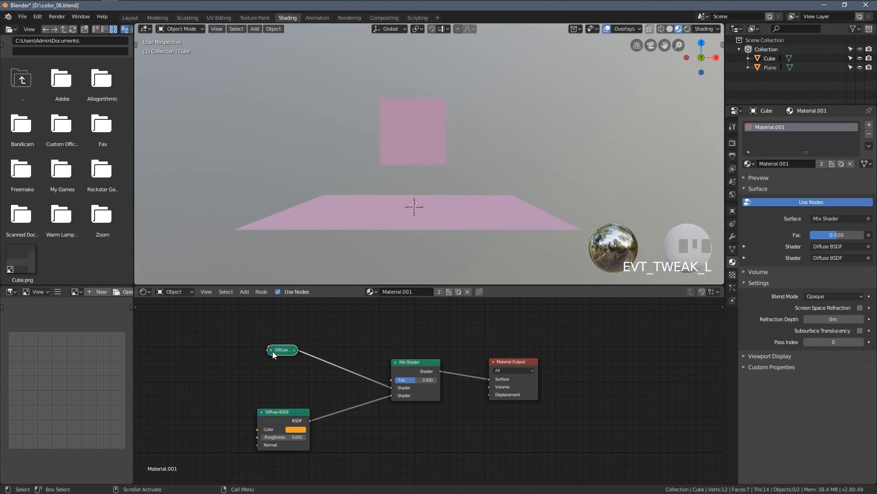
- Switch the cube into Vertex Paint mode from the mode dropdown
{"action": "left_click", "coordinate": [180, 29]}
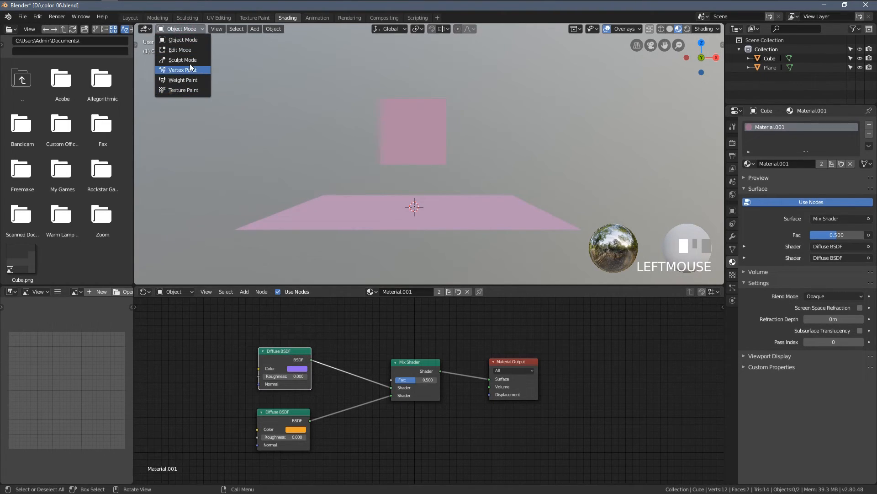
{"action": "left_click", "coordinate": [182, 69]}
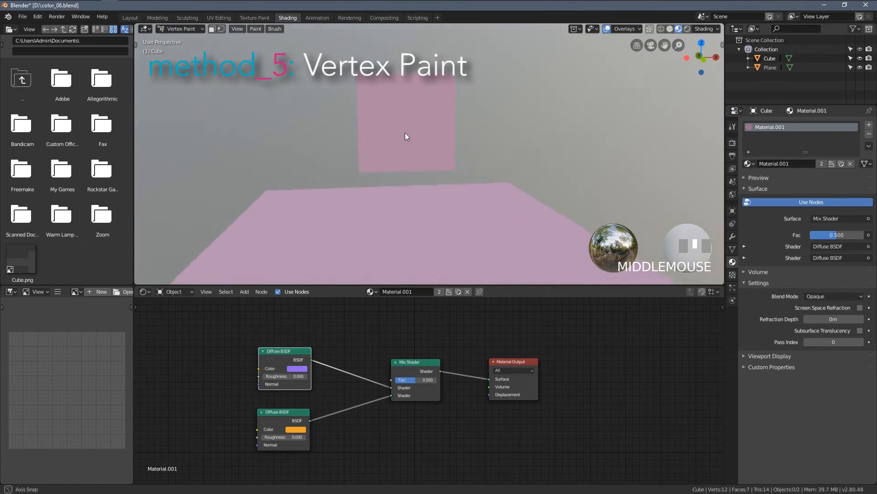
{"action": "left_click_drag", "start_coordinate": [406, 137], "coordinate": [428, 148]}
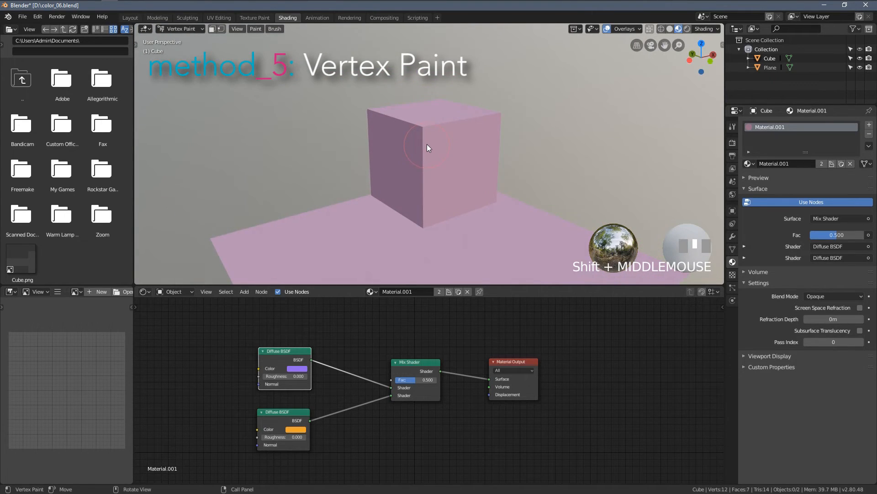
- Subdivide the cube's mesh repeatedly into a dense grid of faces
{"action": "right_click", "coordinate": [437, 140]}
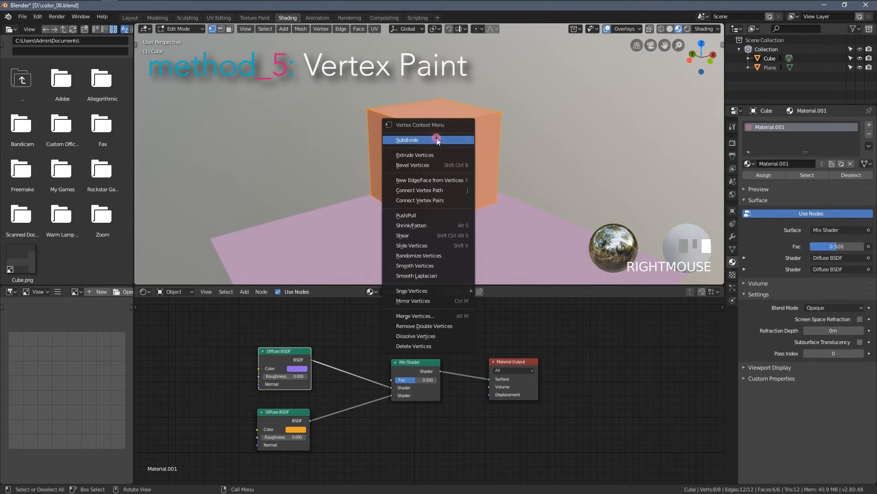
{"action": "left_click", "coordinate": [408, 139]}
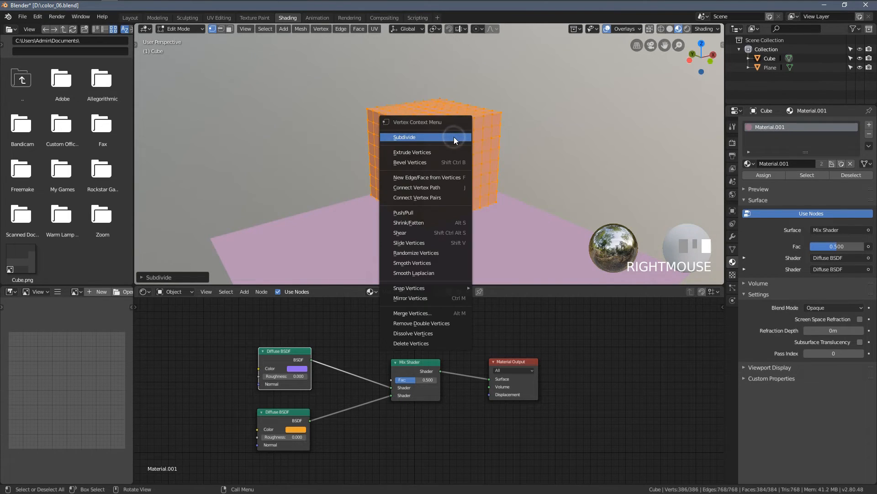
{"action": "left_click", "coordinate": [404, 137]}
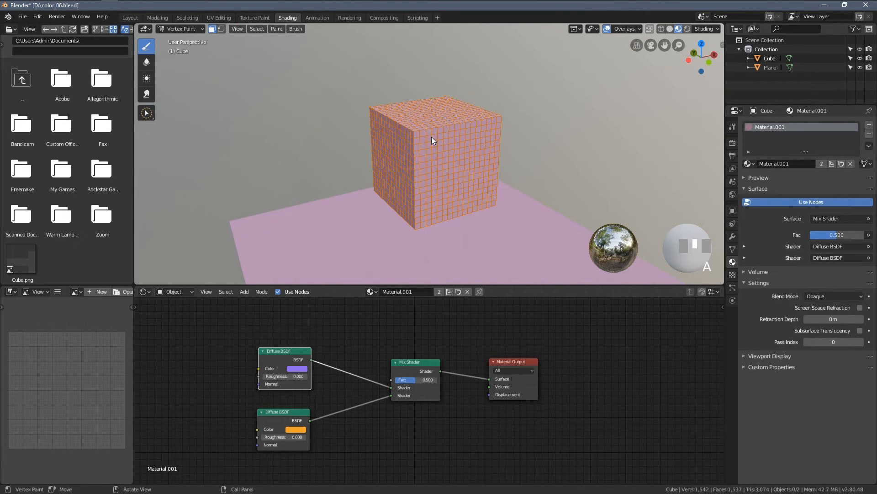
{"action": "mouse_move", "coordinate": [411, 140]}
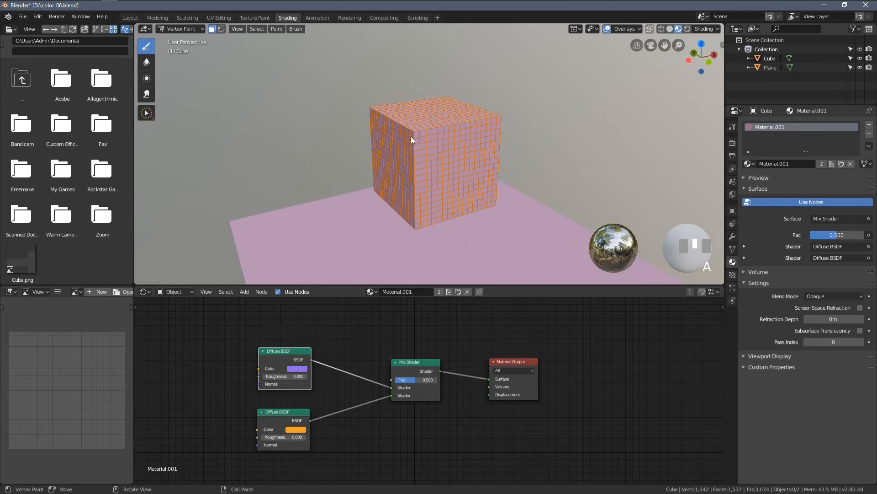
- Set the vertex-paint brush colour to black, adjusting the view of the cube
{"action": "left_click_drag", "start_coordinate": [437, 169], "coordinate": [425, 156]}
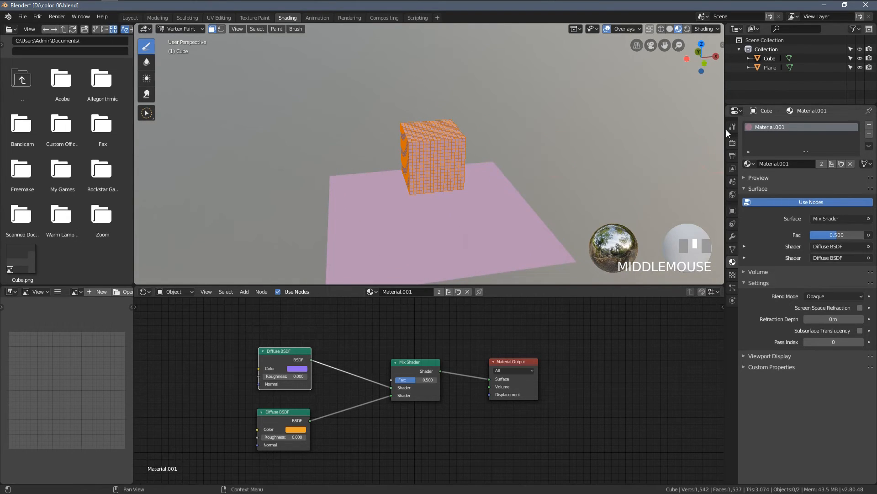
{"action": "left_click", "coordinate": [733, 127]}
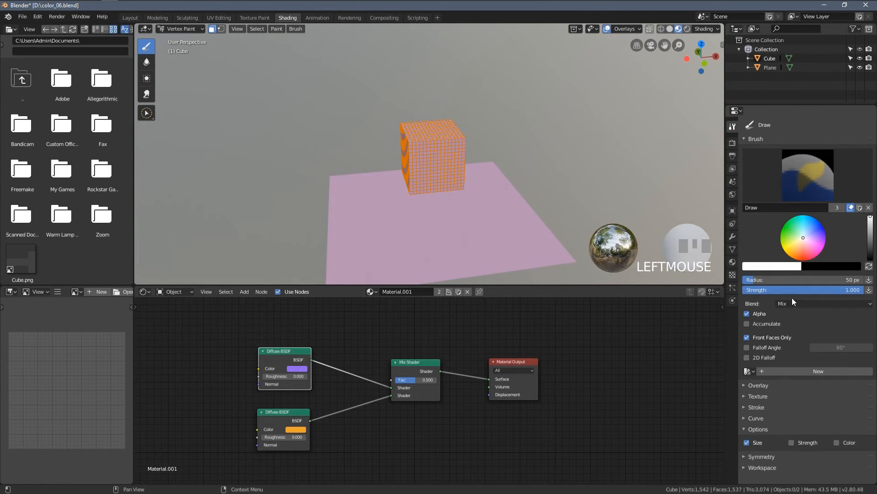
{"action": "scroll", "scroll_direction": "up", "scroll_amount": 3}
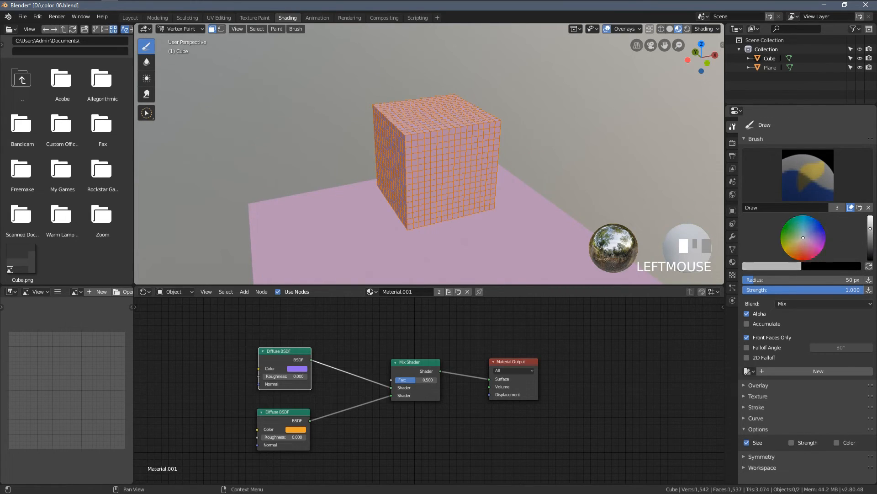
{"action": "left_click", "coordinate": [411, 140]}
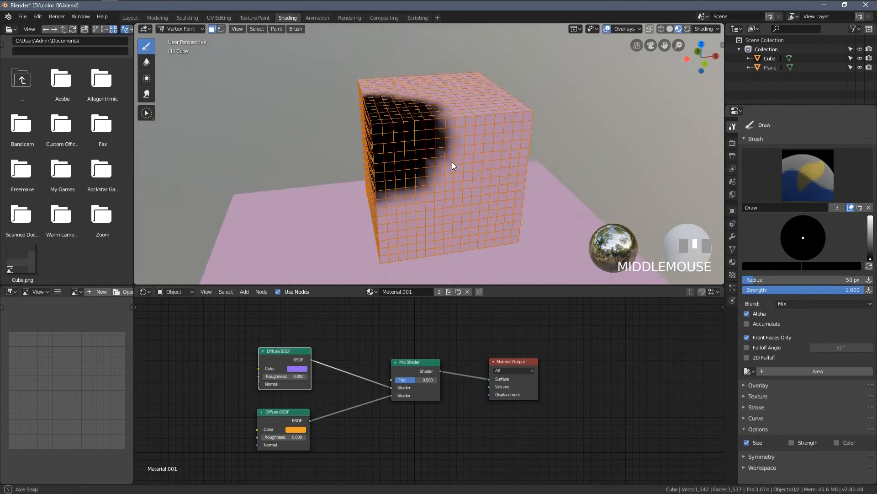
- Paint black patches and winding strokes across several cube faces
{"action": "left_click_drag", "start_coordinate": [453, 166], "coordinate": [412, 170]}
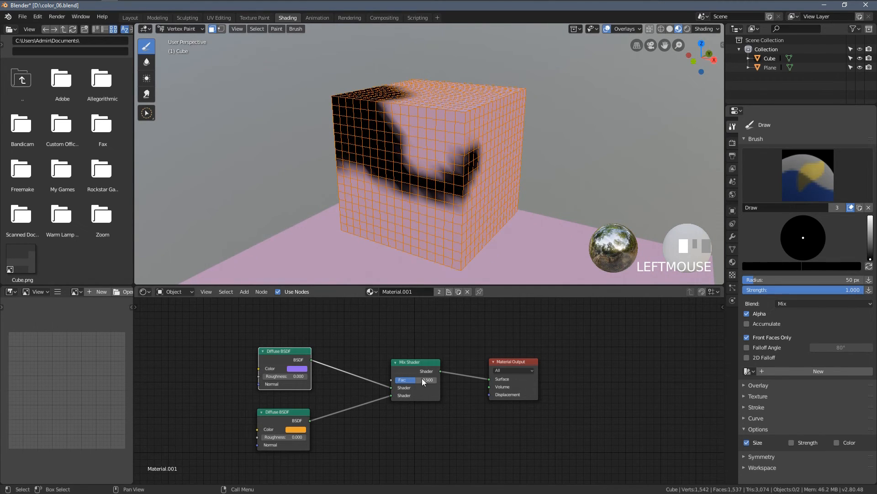
{"action": "left_click_drag", "start_coordinate": [437, 168], "coordinate": [420, 111]}
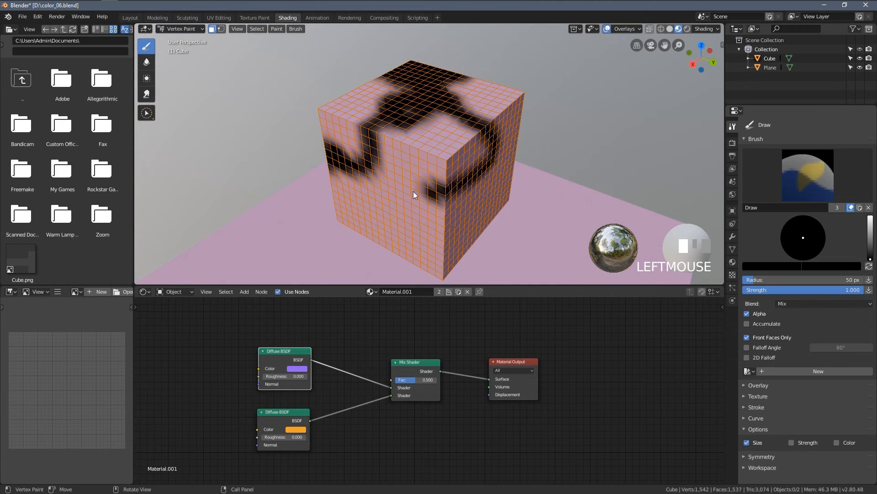
{"action": "left_click_drag", "start_coordinate": [414, 194], "coordinate": [422, 168]}
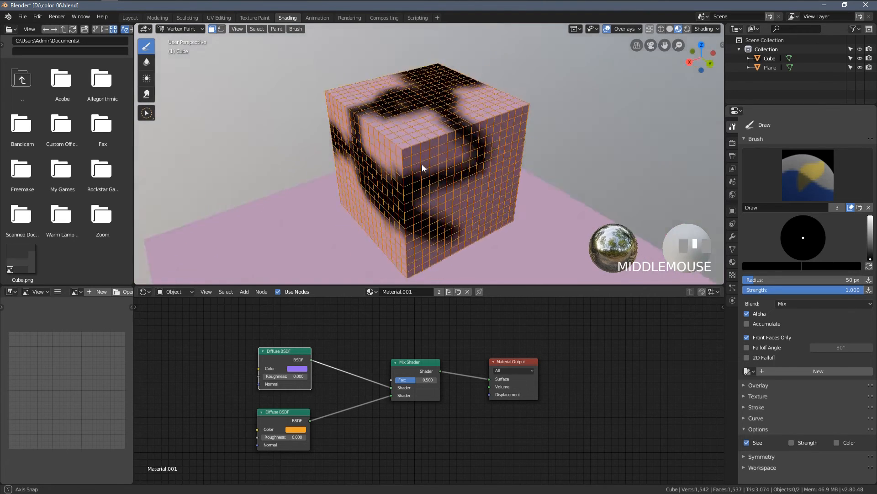
{"action": "left_click", "coordinate": [146, 62]}
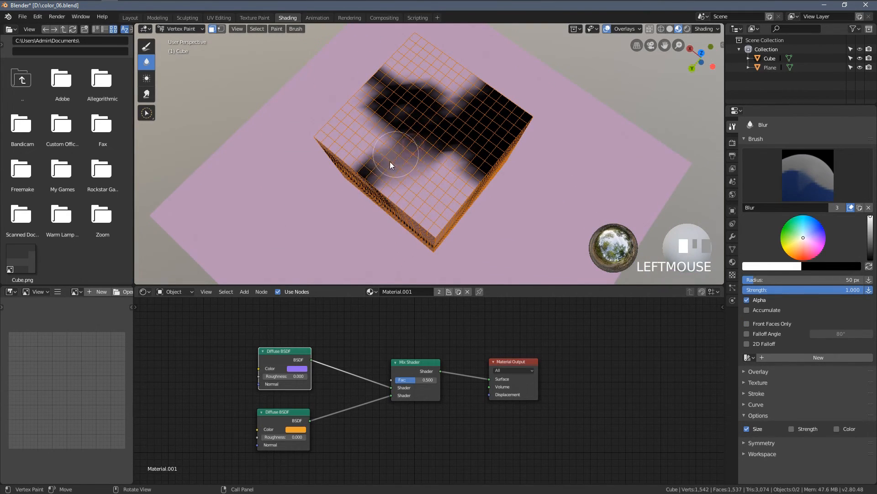
- Blur the black strokes into smooth dark gradients over the cube faces
{"action": "left_click_drag", "start_coordinate": [392, 166], "coordinate": [446, 185]}
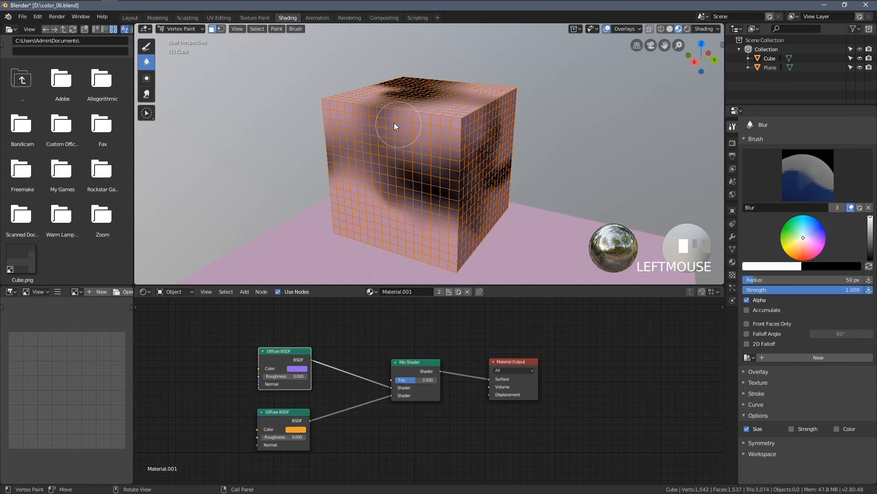
{"action": "left_click", "coordinate": [180, 28]}
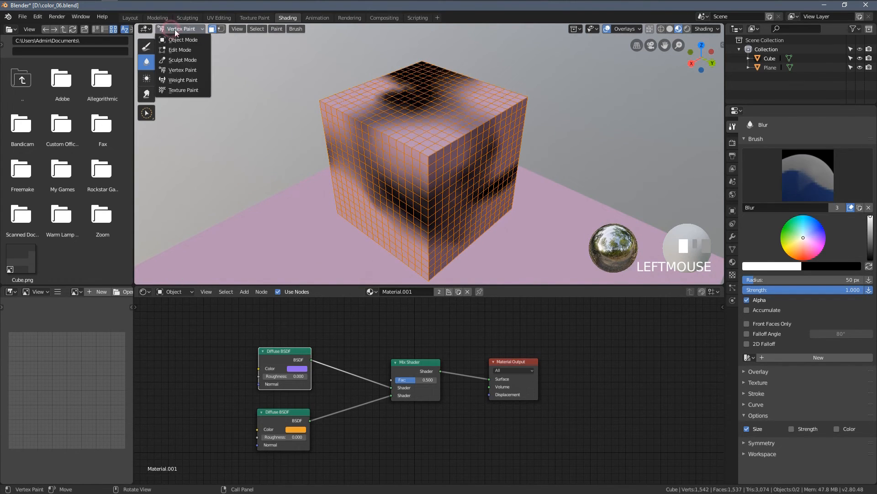
- Back in Object Mode, add an Input > Attribute node wired into the Mix Shader Fac
{"action": "left_click", "coordinate": [183, 40]}
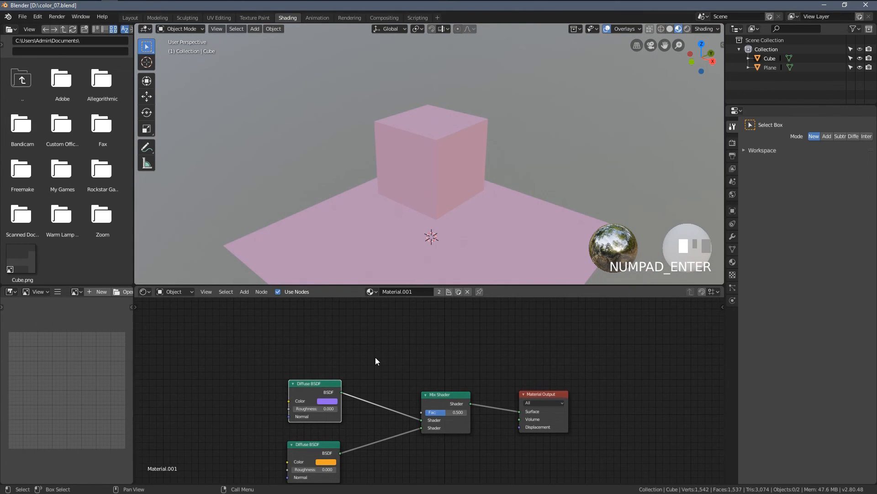
{"action": "left_click", "coordinate": [243, 291]}
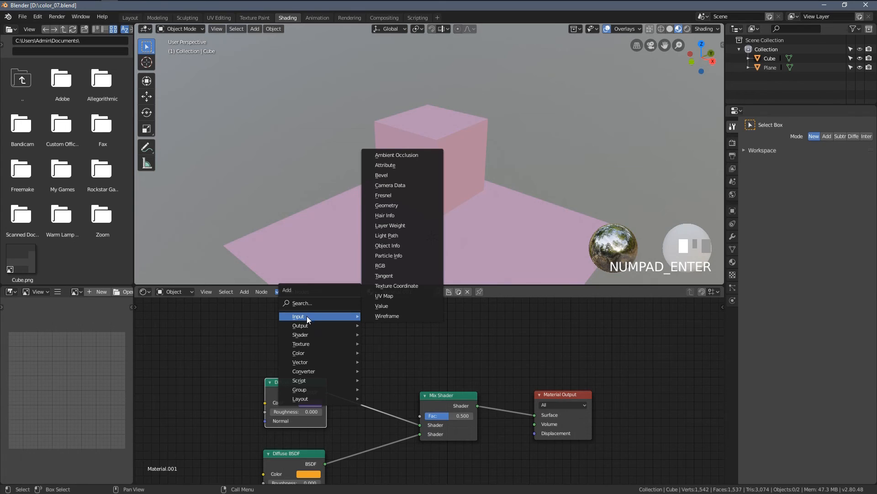
{"action": "mouse_move", "coordinate": [392, 166]}
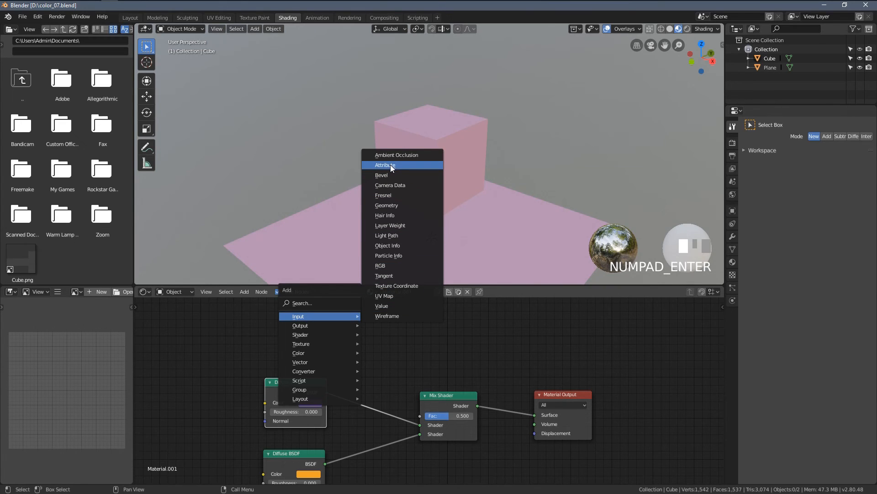
{"action": "left_click", "coordinate": [386, 164]}
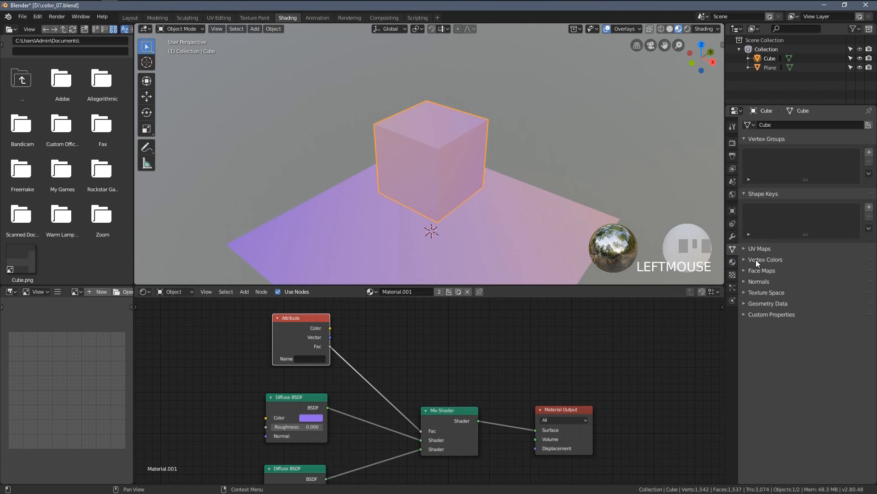
- Name the Attribute node 'Col' after the vertex colour layer, giving purple/orange patches
{"action": "left_click", "coordinate": [869, 272]}
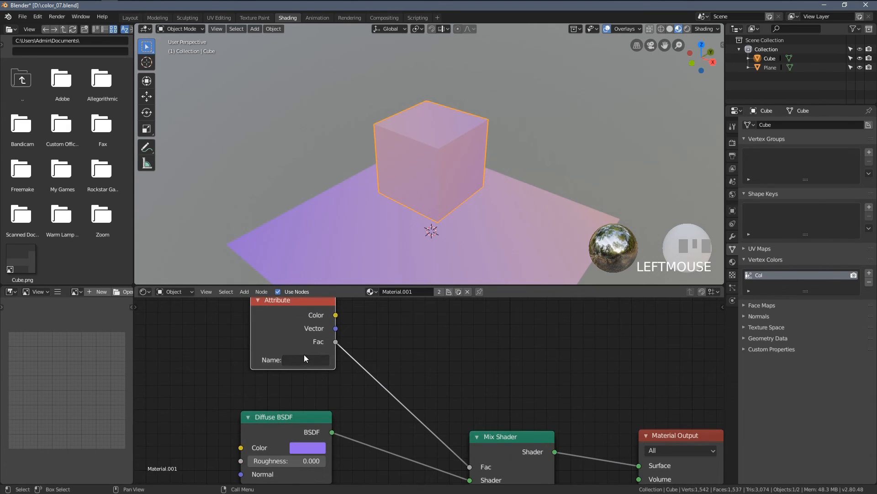
{"action": "type", "text": "Col"}
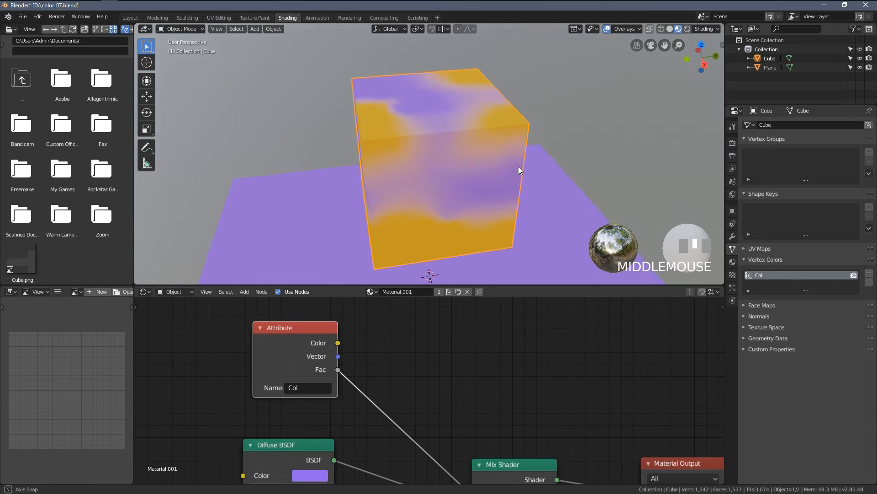
{"action": "left_click_drag", "start_coordinate": [519, 170], "coordinate": [459, 149]}
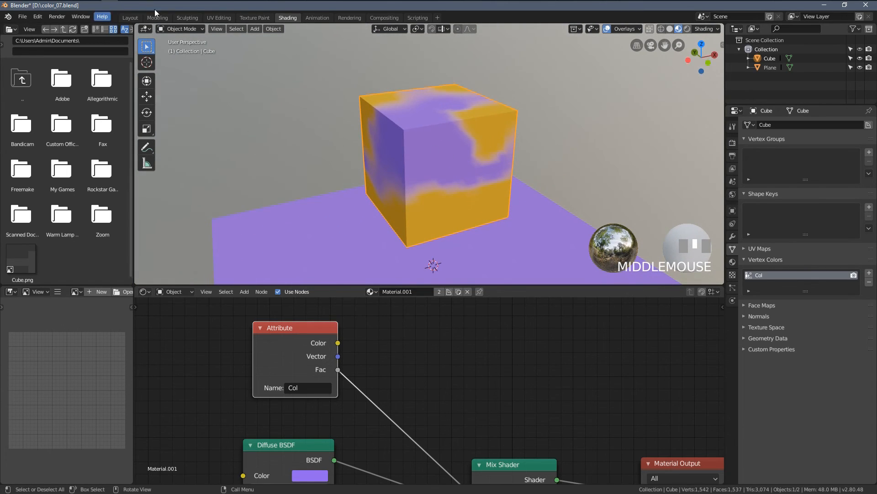
{"action": "left_click", "coordinate": [181, 29]}
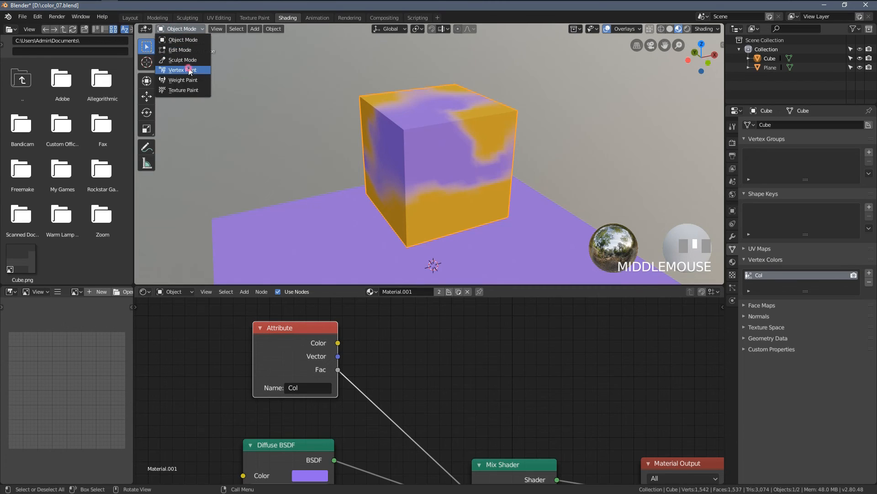
- Replace the purple Diffuse with a Glossy BSDF in the Mix Shader's first input
{"action": "left_click", "coordinate": [179, 70]}
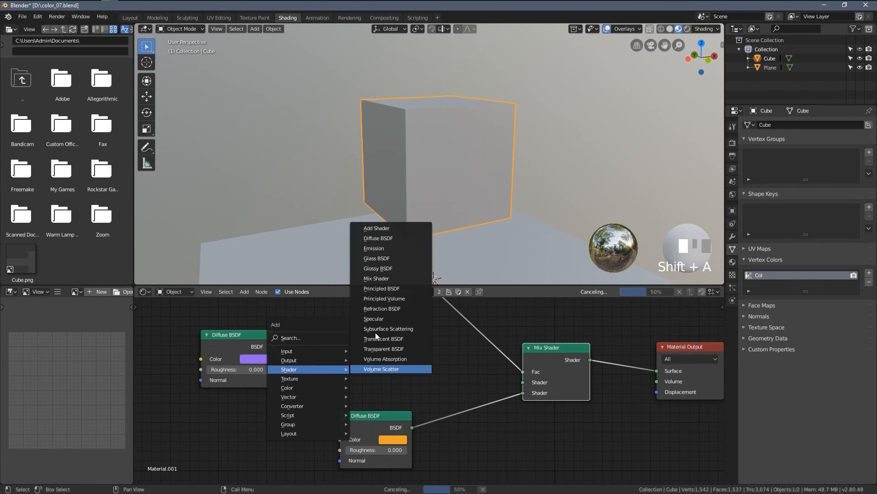
{"action": "left_click", "coordinate": [377, 268]}
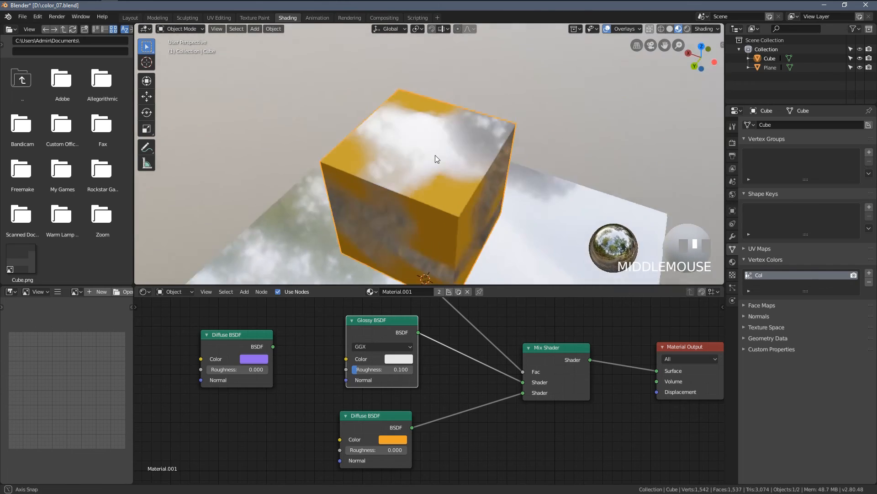
{"action": "left_click_drag", "start_coordinate": [437, 158], "coordinate": [307, 93]}
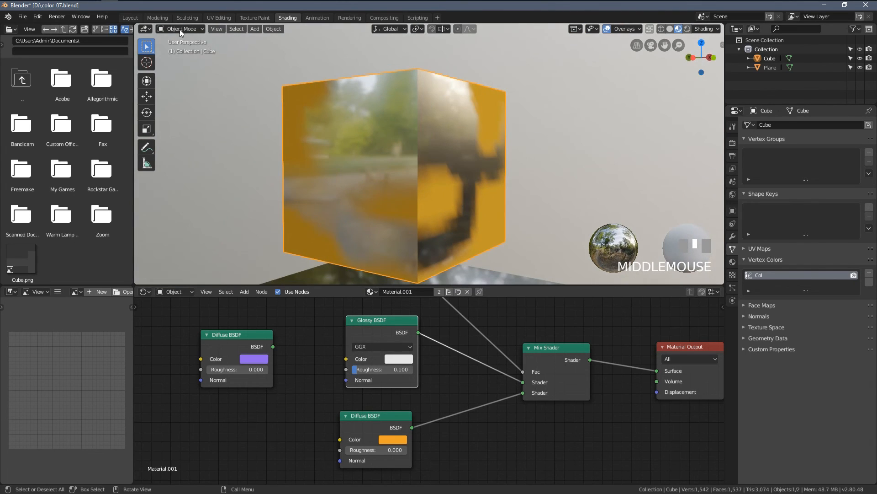
{"action": "left_click", "coordinate": [180, 29]}
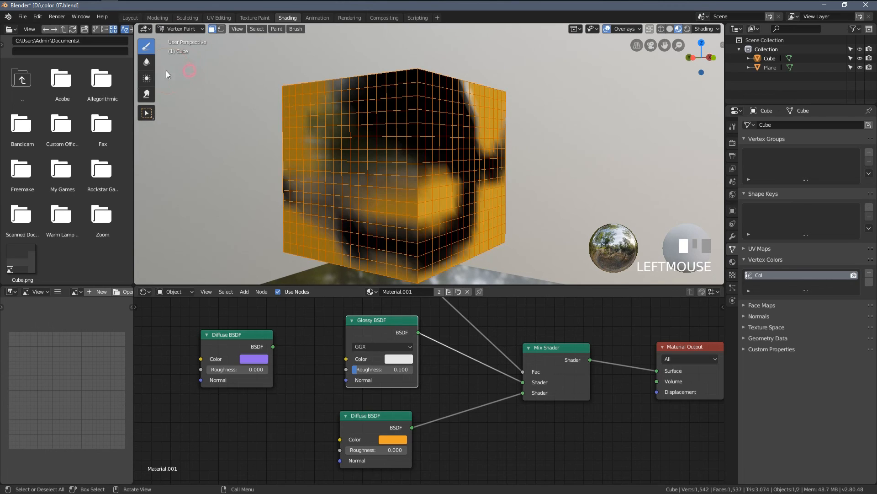
{"action": "scroll", "scroll_direction": "up", "scroll_amount": 3}
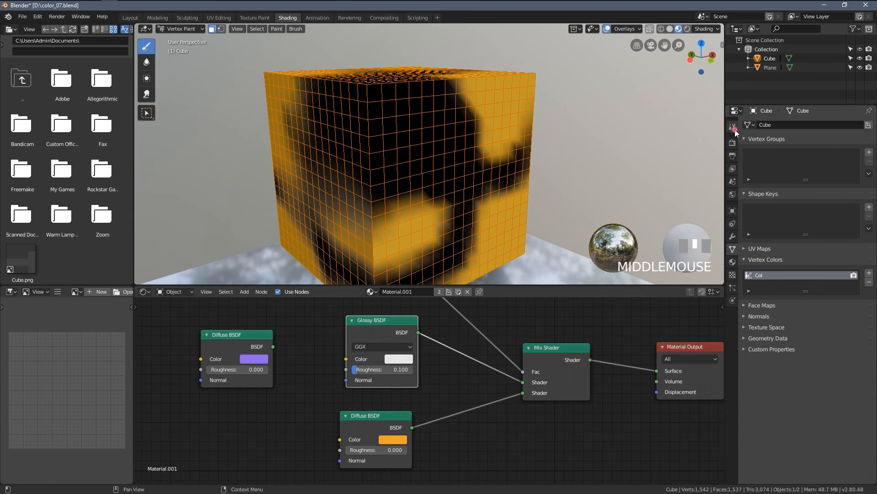
{"action": "left_click", "coordinate": [732, 126]}
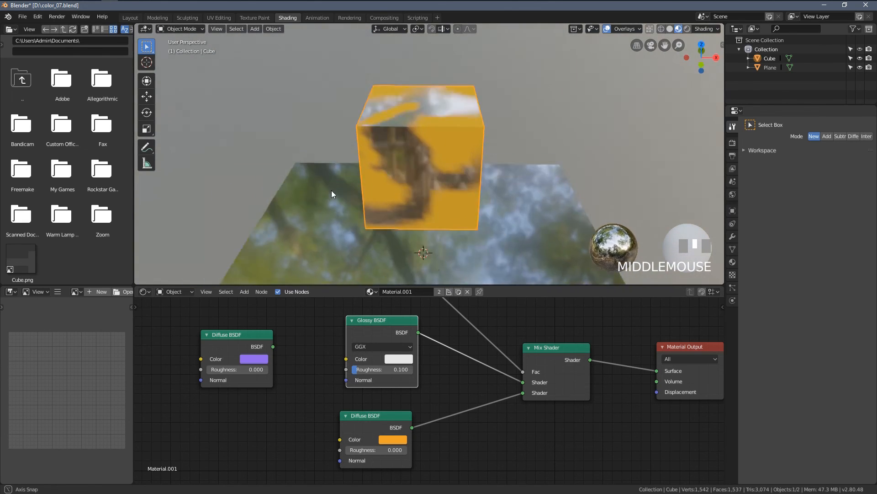
{"action": "scroll", "scroll_direction": "down", "scroll_amount": 3}
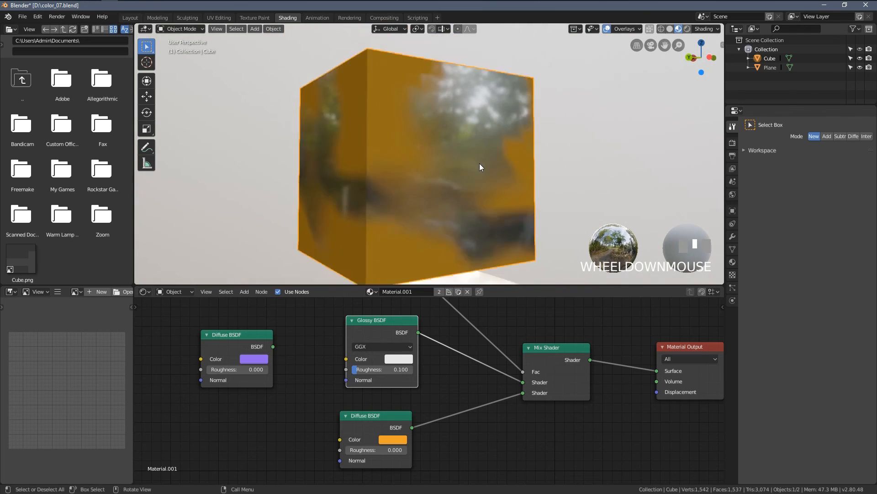
{"action": "left_click_drag", "start_coordinate": [478, 166], "coordinate": [430, 160]}
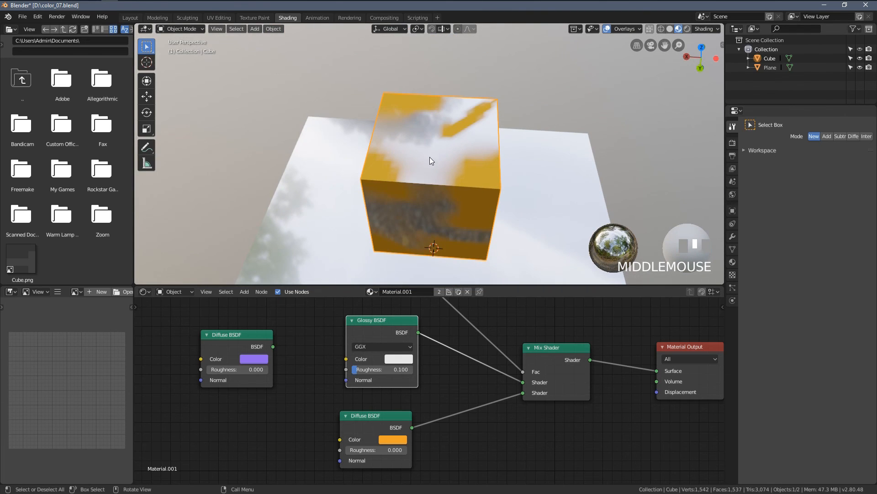
{"action": "left_click_drag", "start_coordinate": [431, 163], "coordinate": [367, 142]}
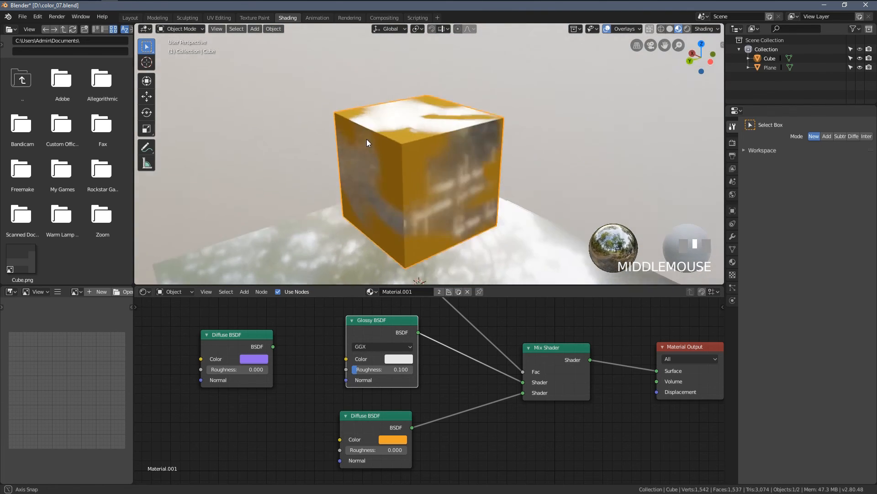